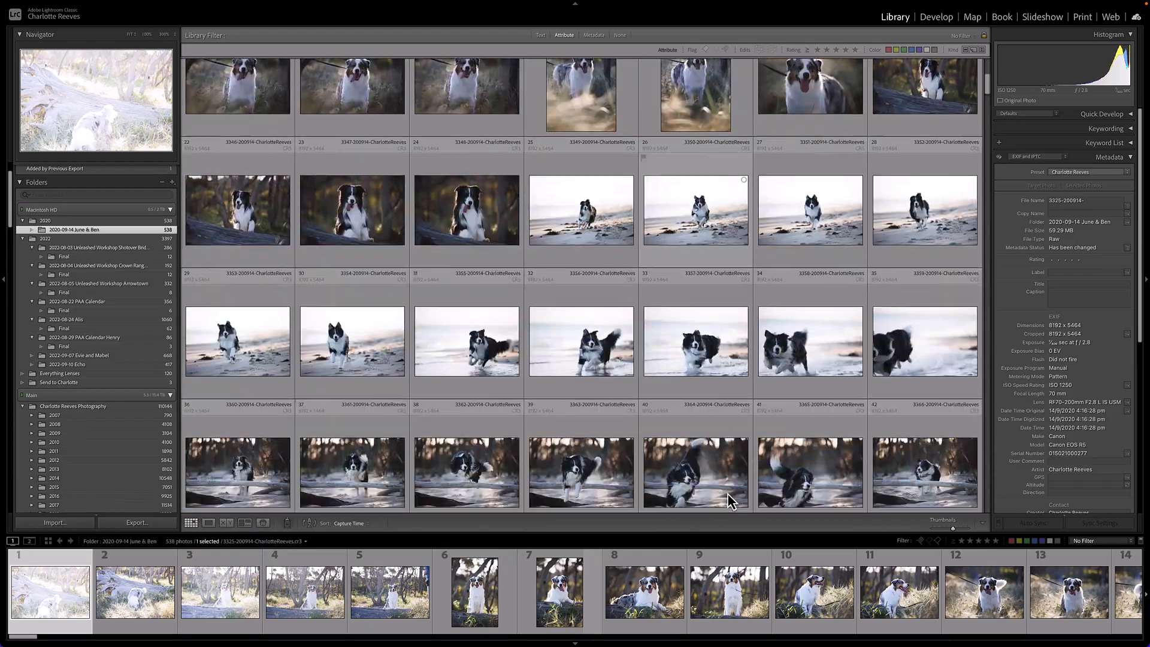
Open the sixteenth photo in Loupe view and zoom in on the dog's face
scroll("down", 3)
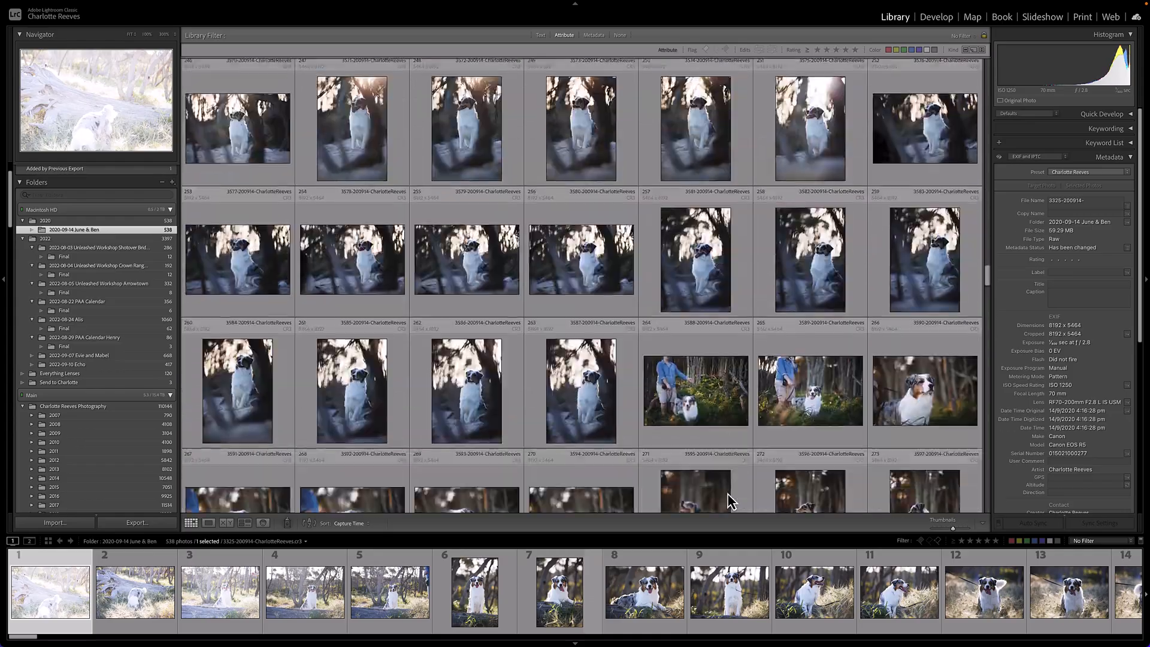
scroll("down", 3)
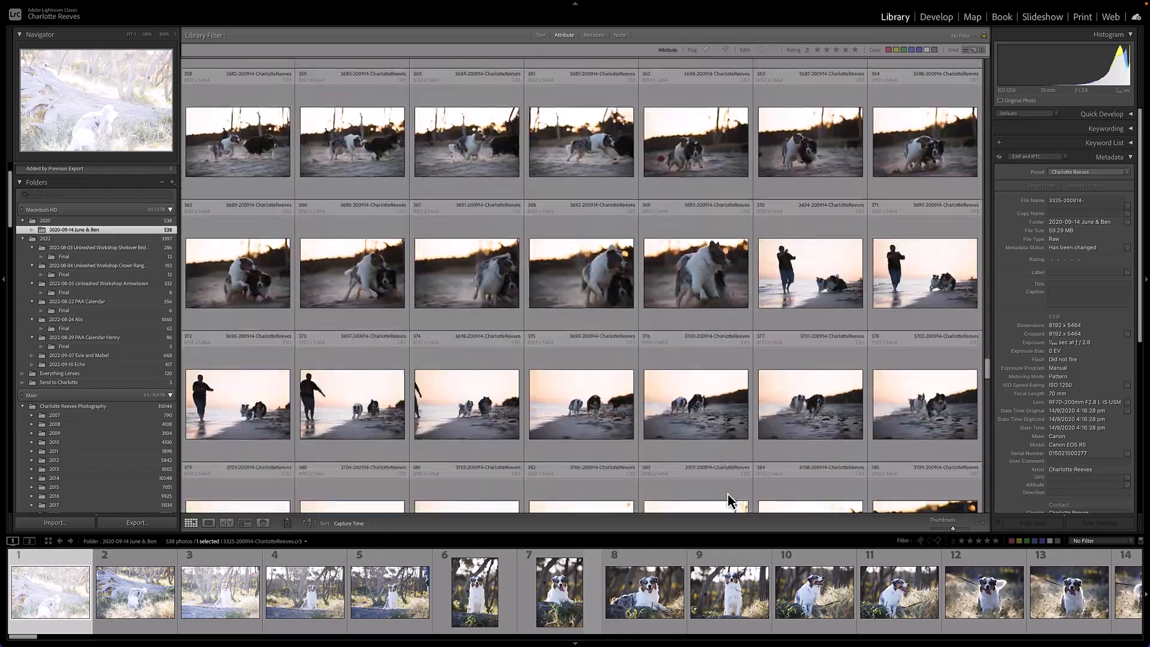
scroll("down", 3)
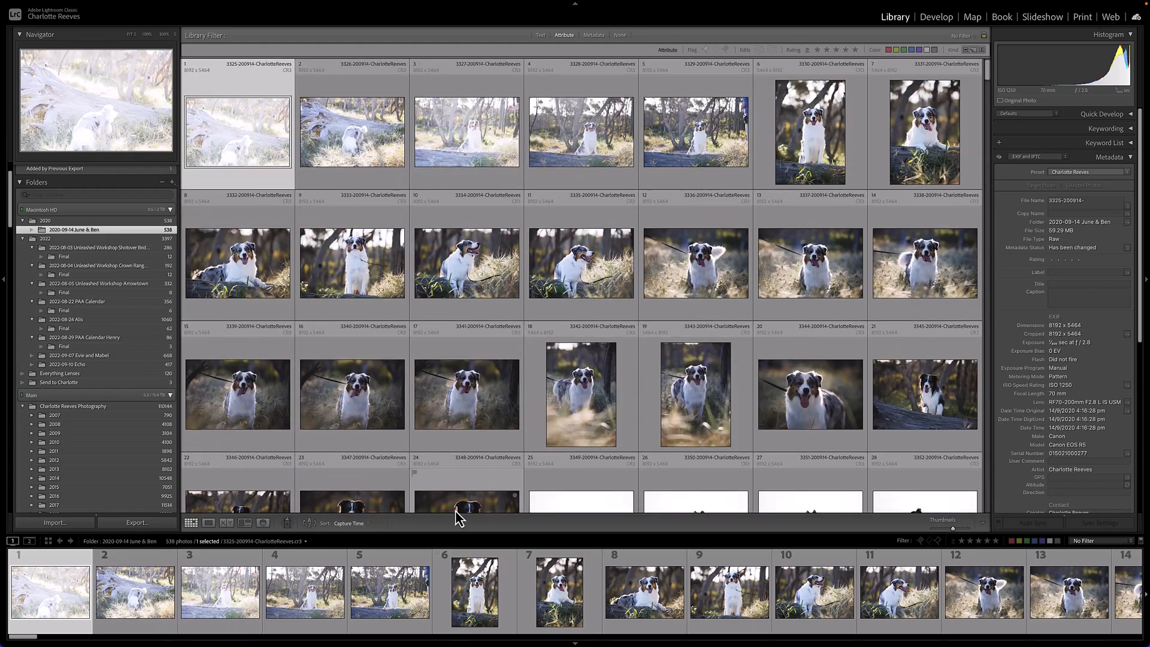
mouse_move(693, 418)
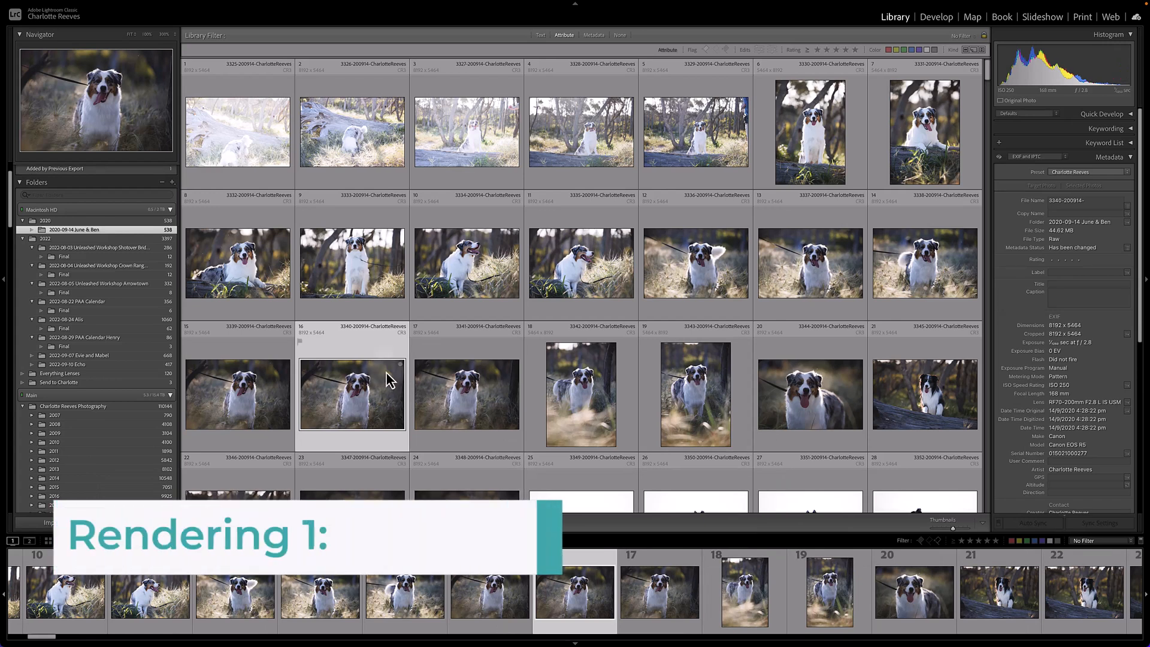
double_click(352, 394)
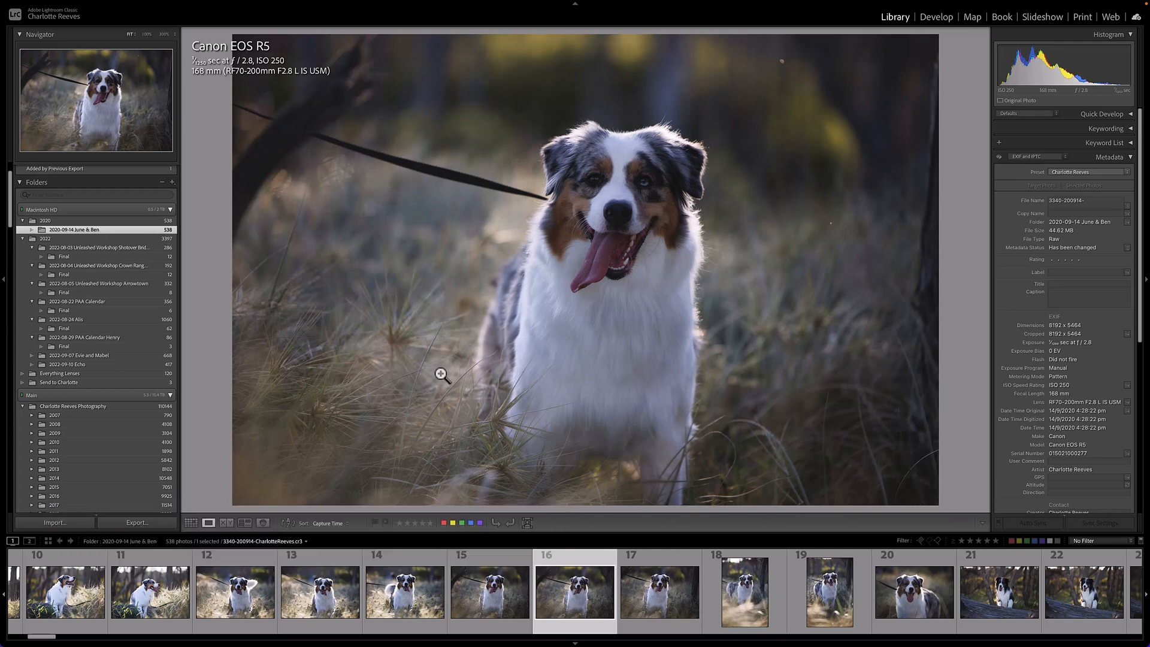
left_click(441, 373)
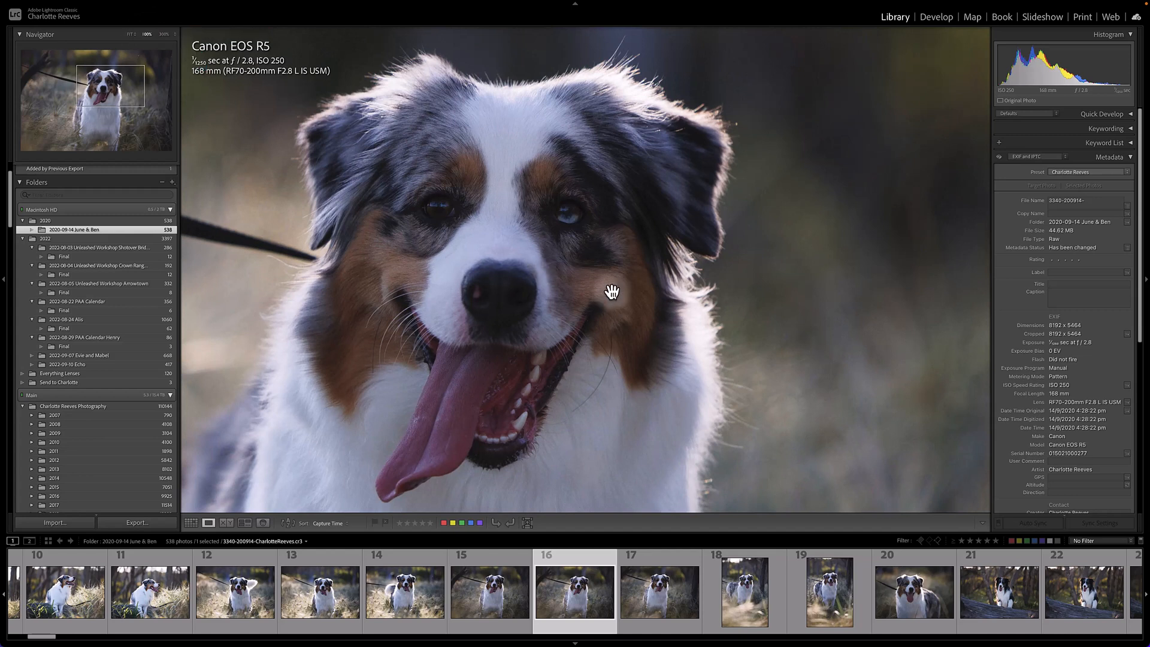
mouse_move(597, 296)
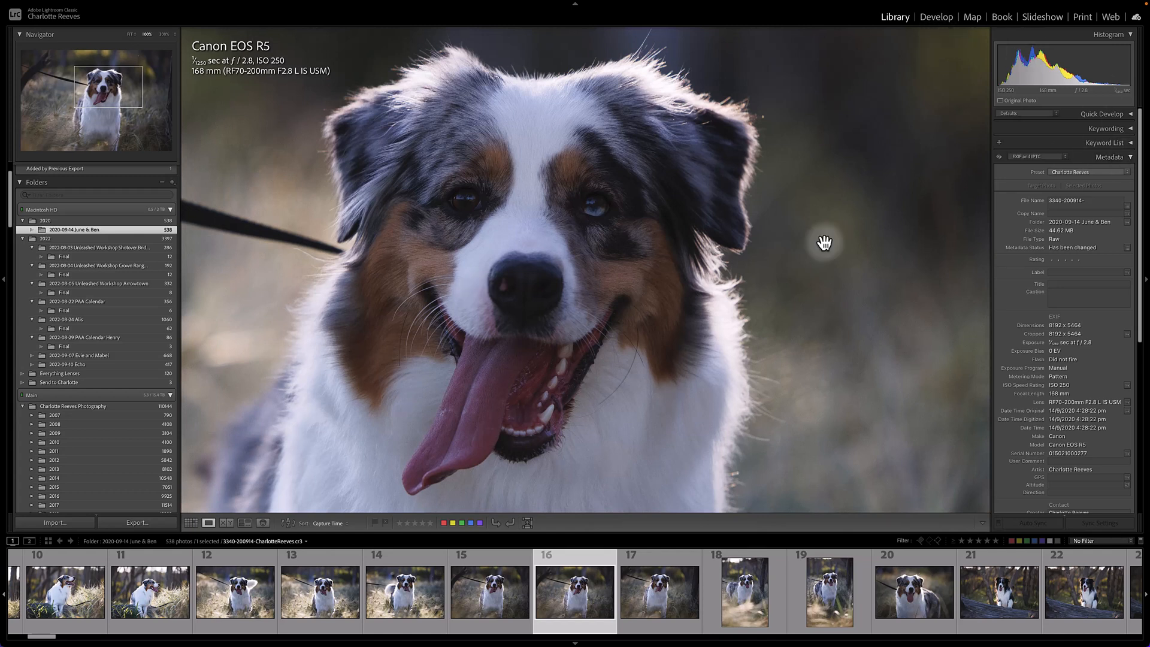
Zoom back out and return the photo to Fit size in the Navigator
scroll("left", 3)
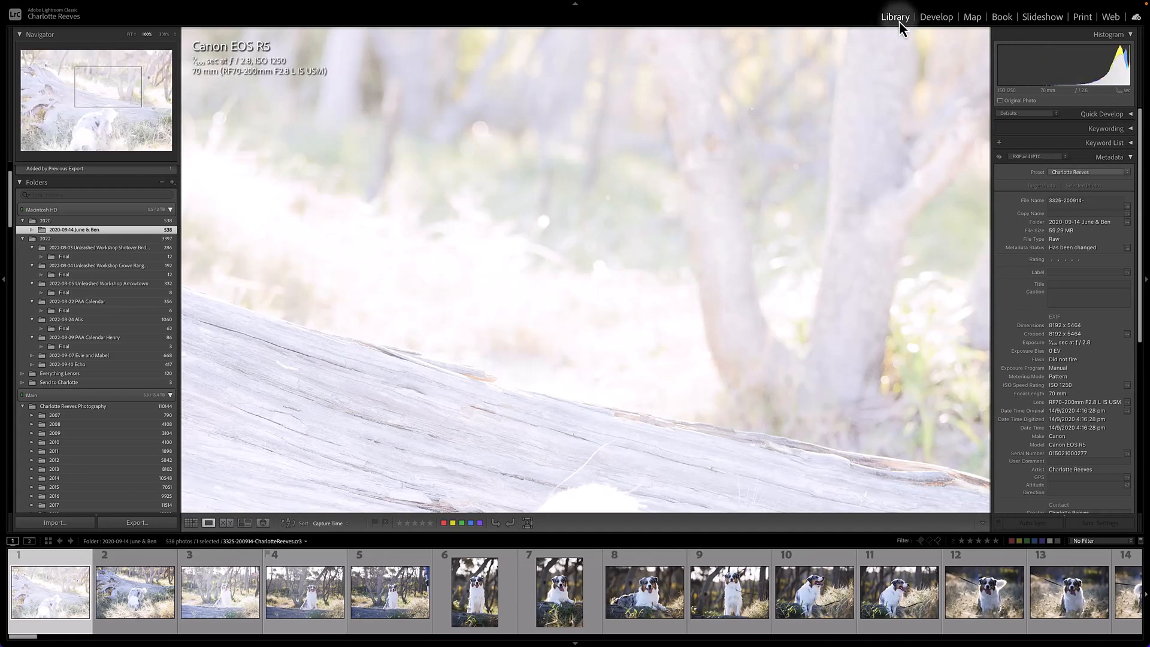
left_click(430, 343)
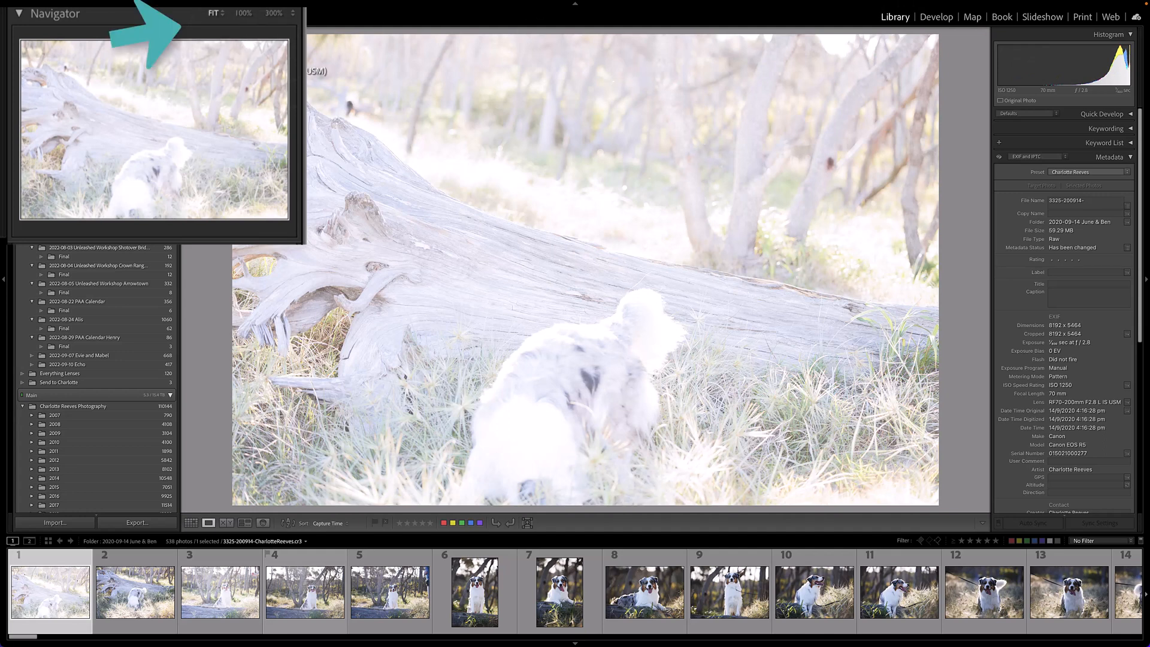
left_click(221, 13)
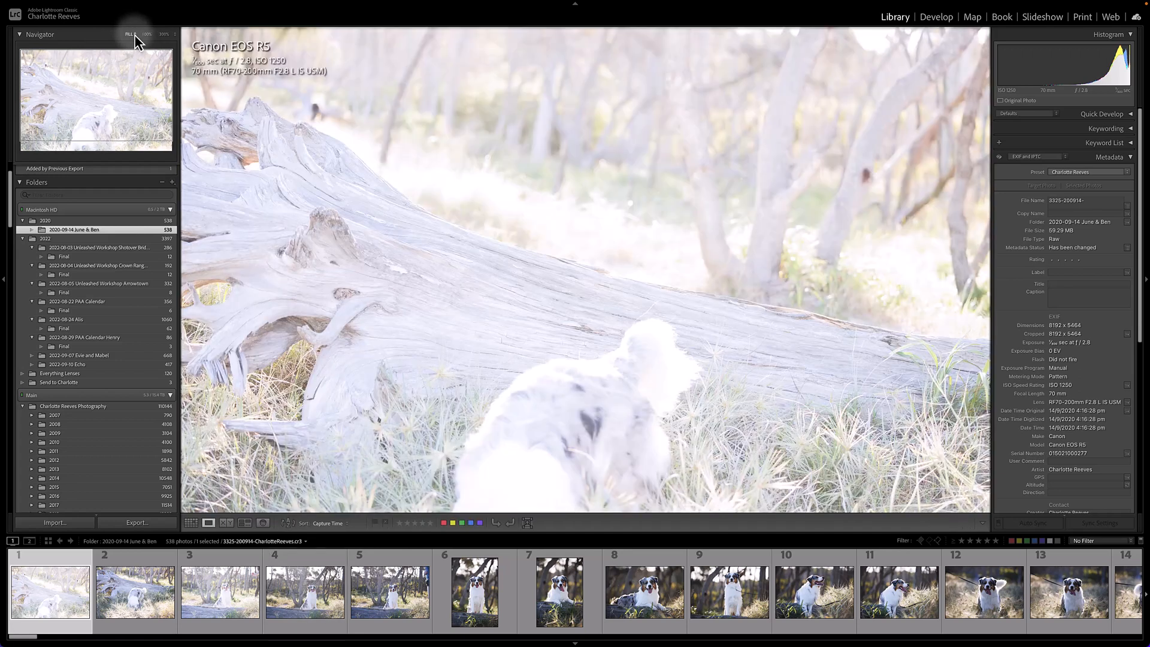
left_click(130, 33)
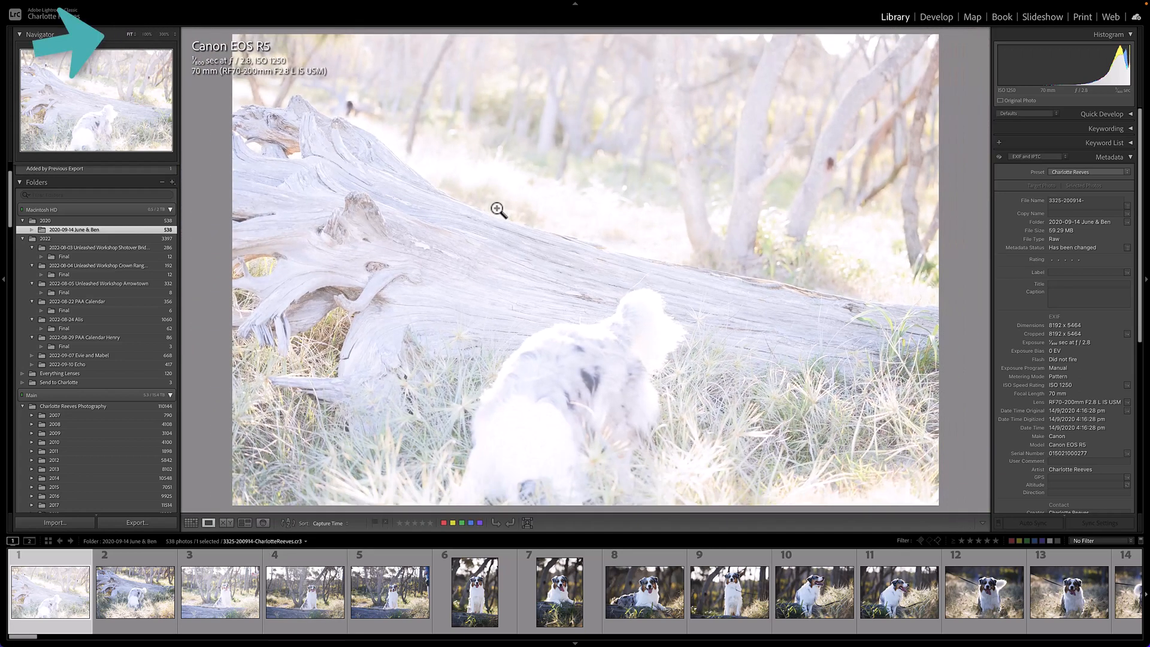
Show the sixth photo, the upright portrait of the dog on a log
left_click(475, 590)
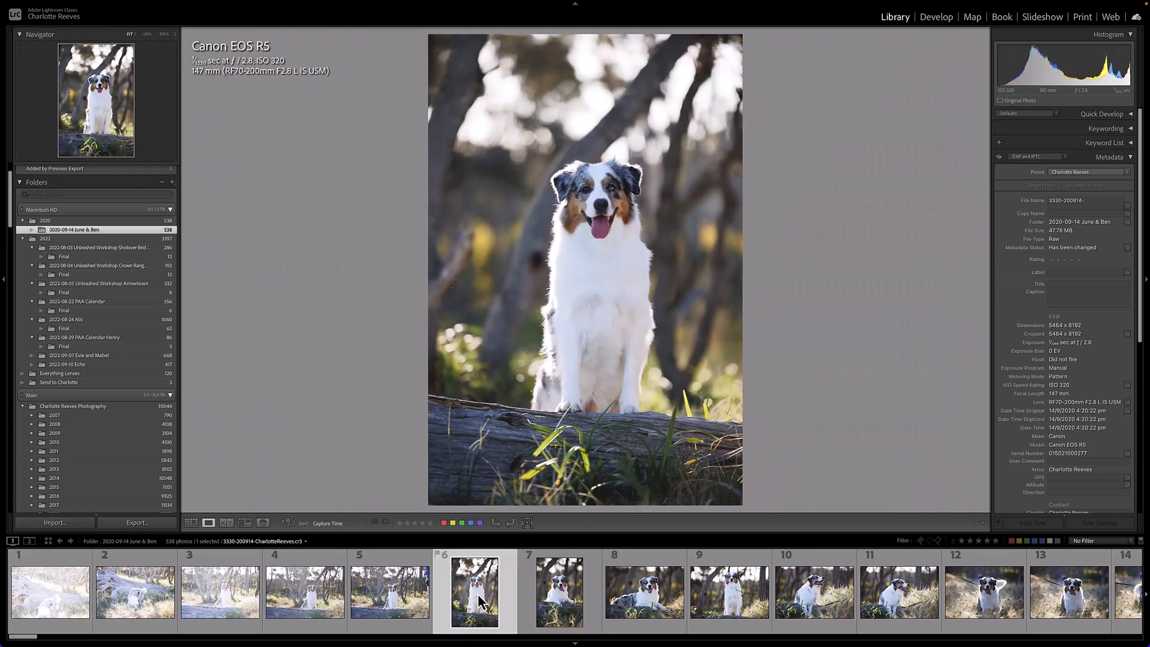
left_click(560, 591)
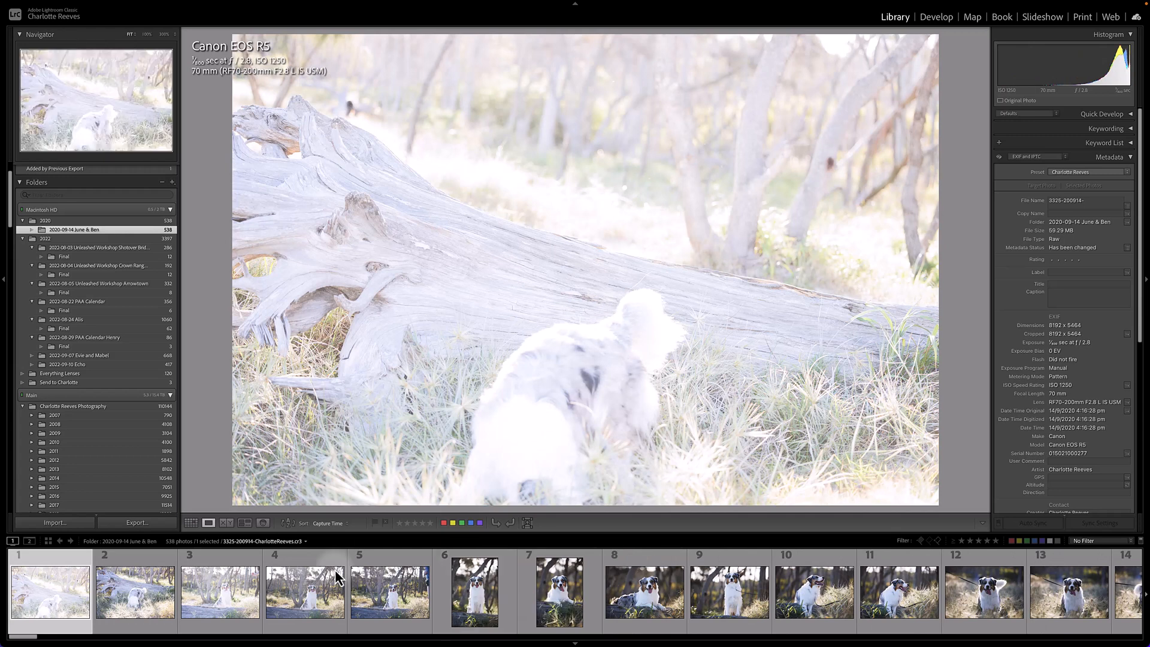
left_click(474, 590)
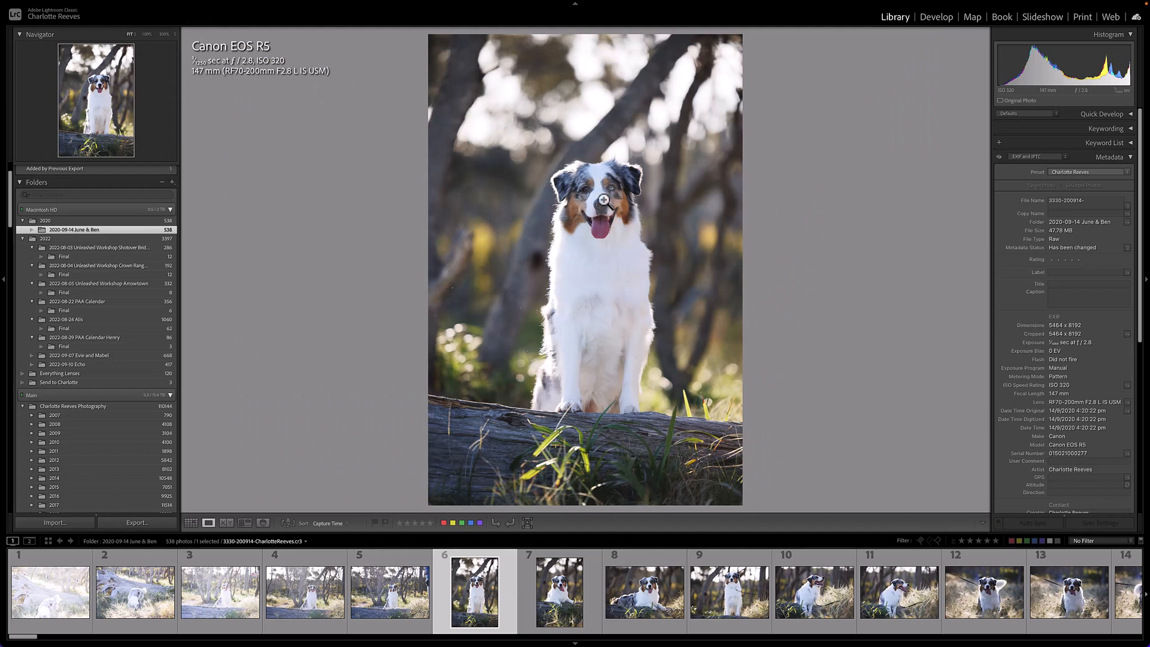
left_click(163, 33)
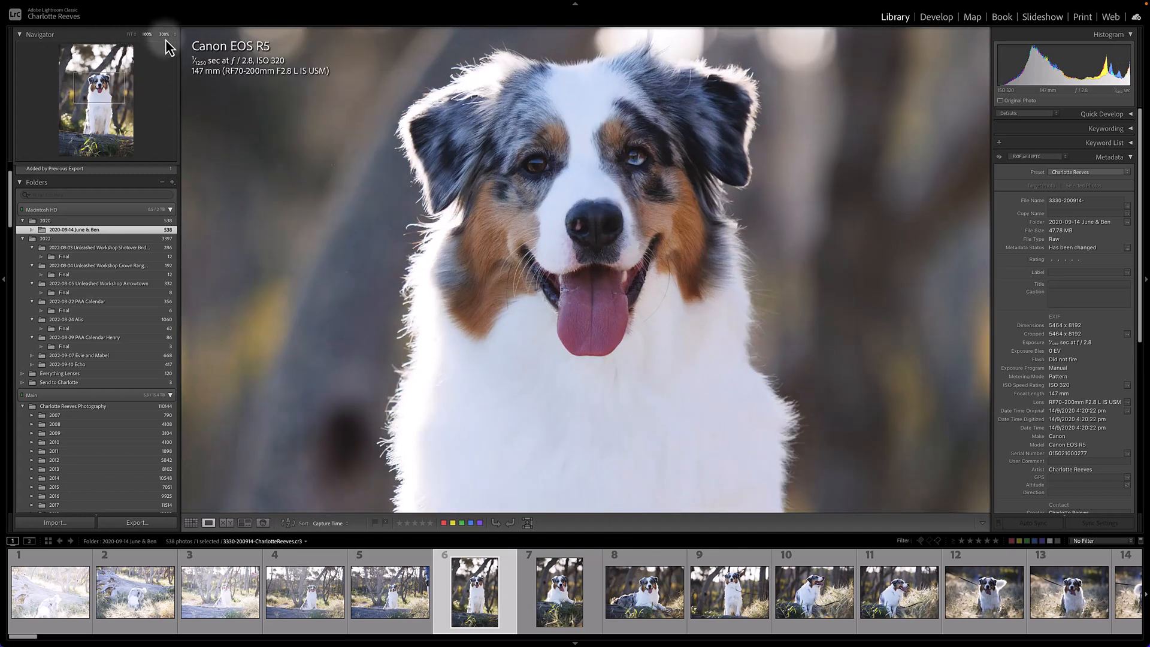
left_click(147, 34)
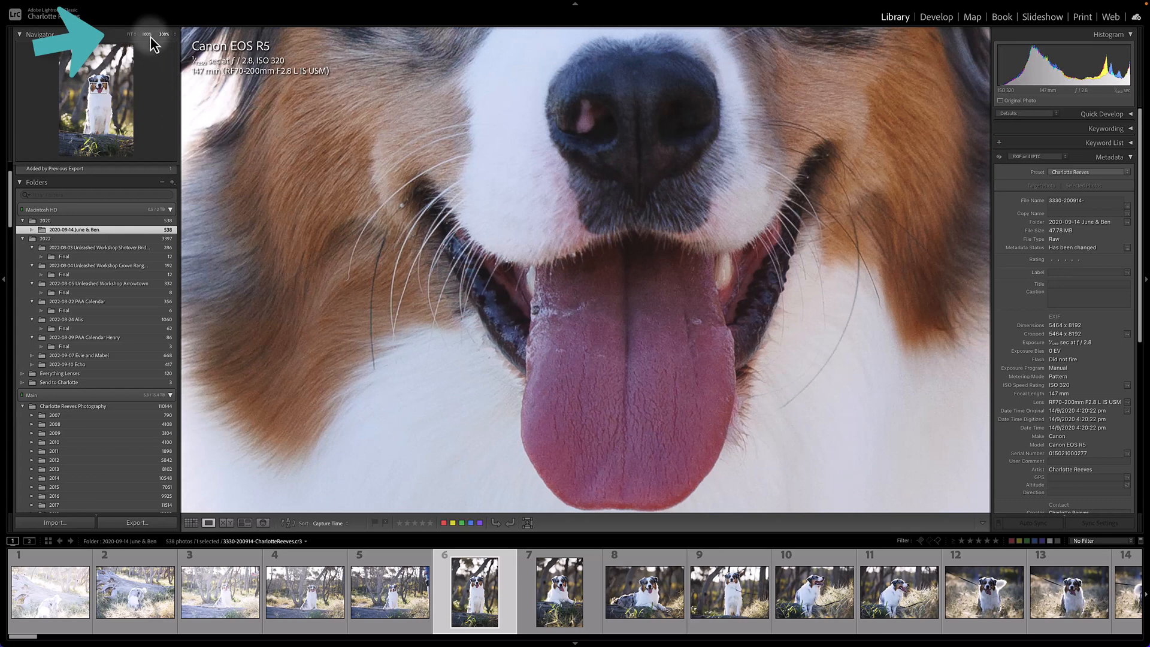
left_click(132, 33)
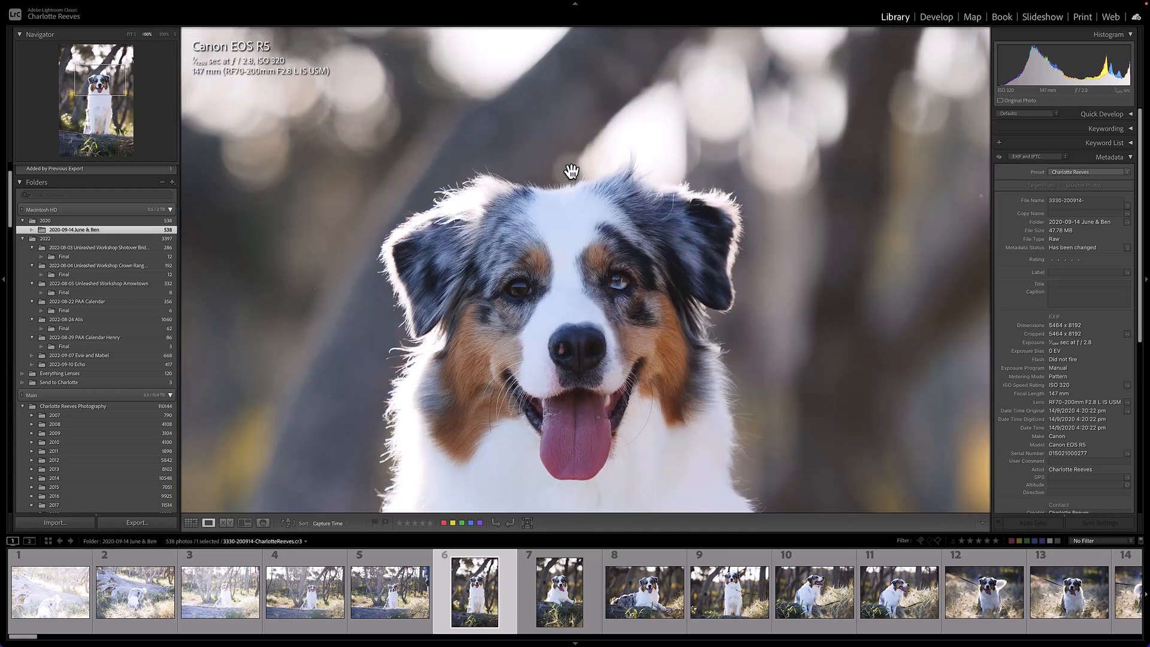
key("space")
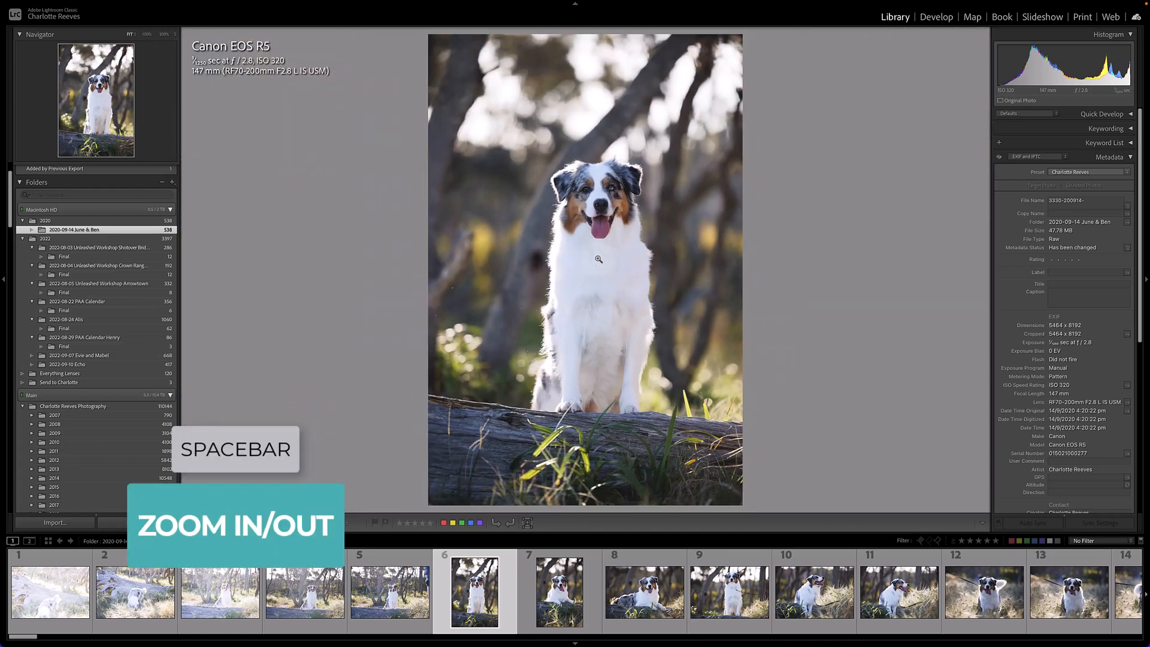
left_click(599, 259)
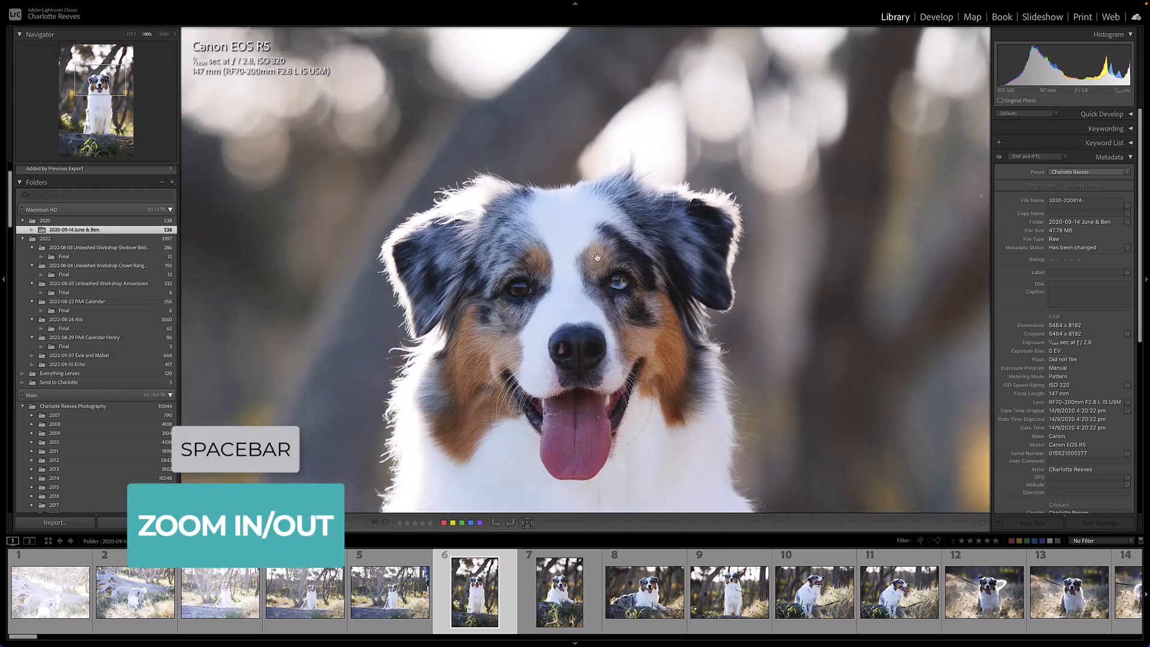
key("space")
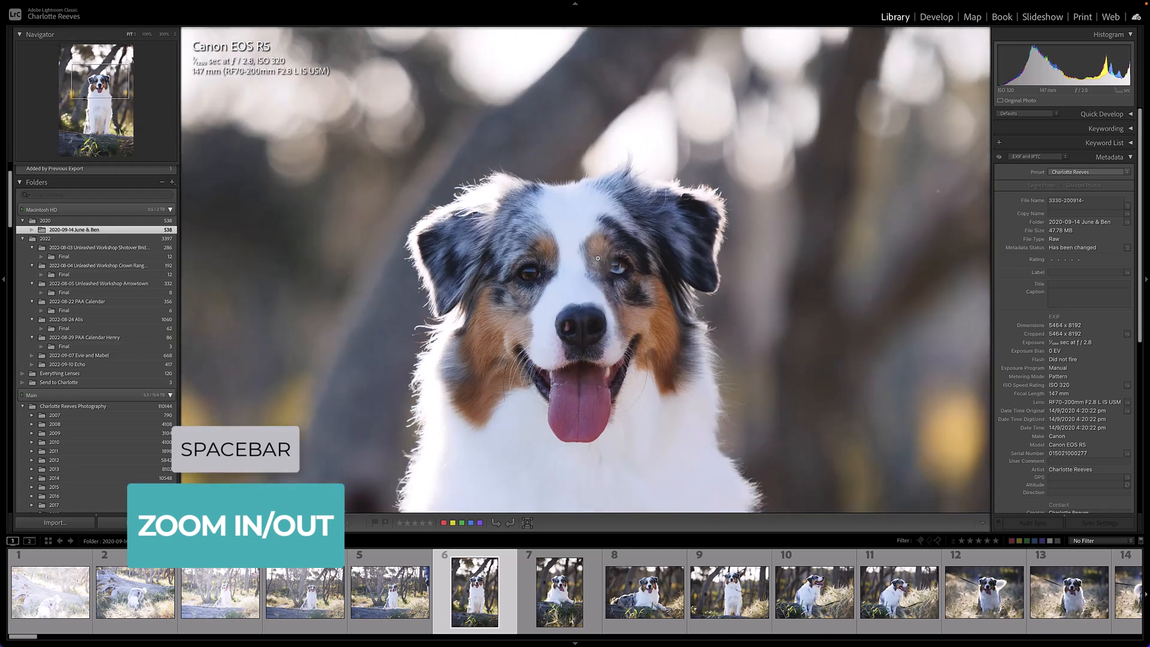
key("space")
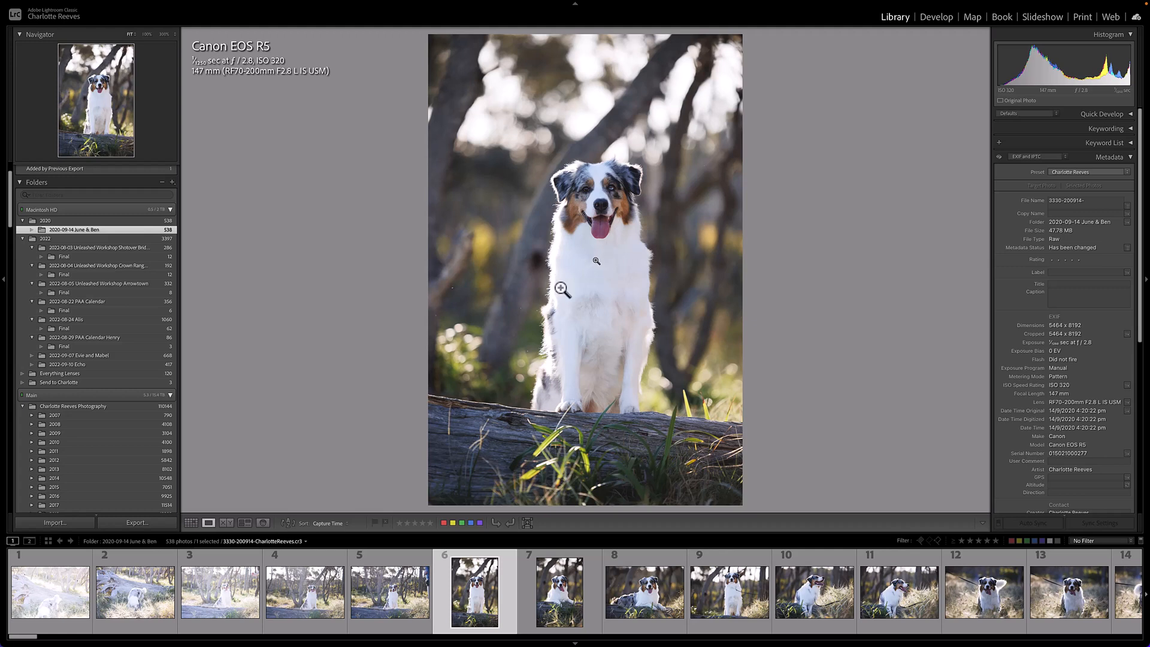
left_click(51, 590)
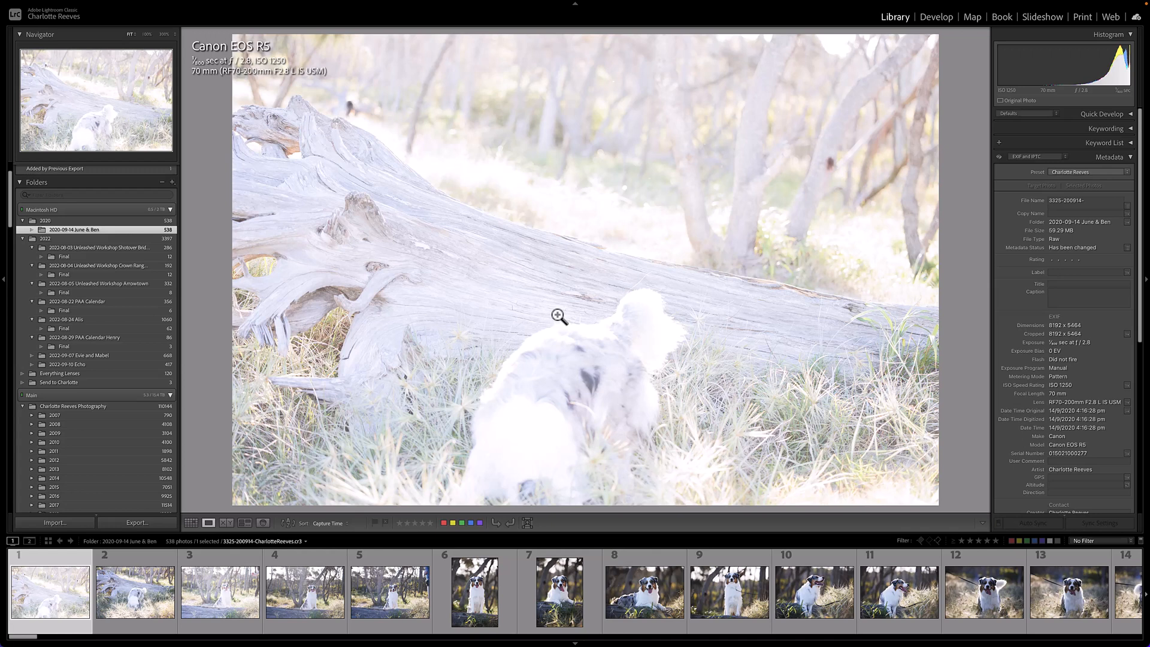
Step through the third and fifth photos and return to the first, washed-out frame
left_click(220, 591)
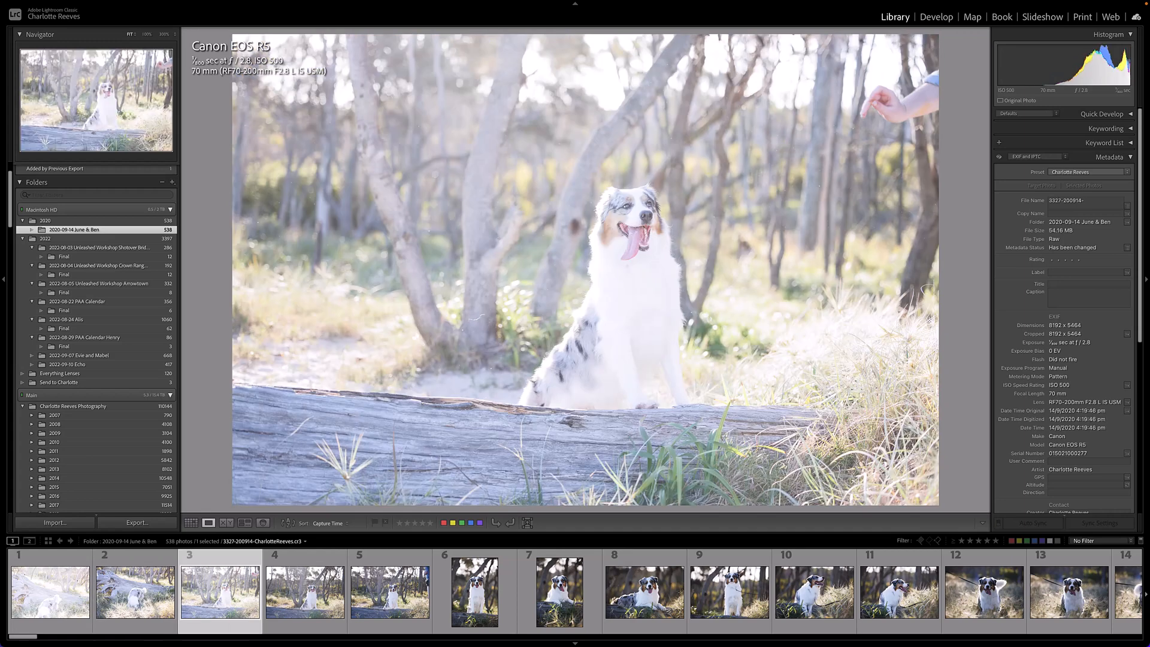
left_click(575, 591)
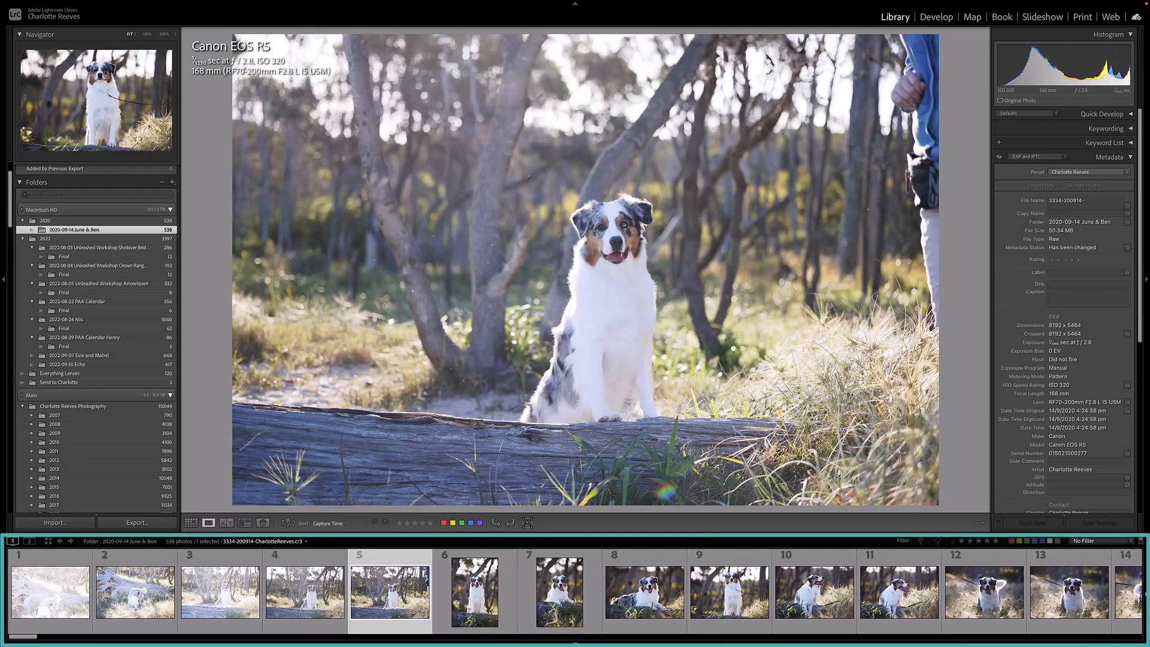
left_click(50, 590)
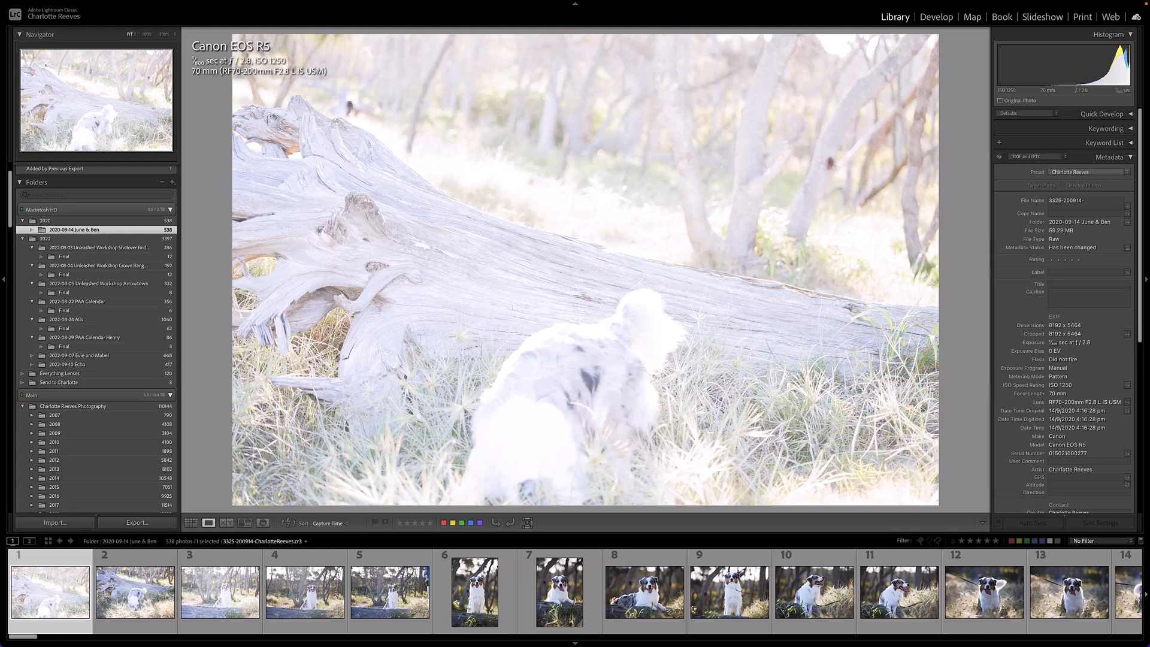
Try a pick flag on the first photo, then leave it unflagged with U
key("p")
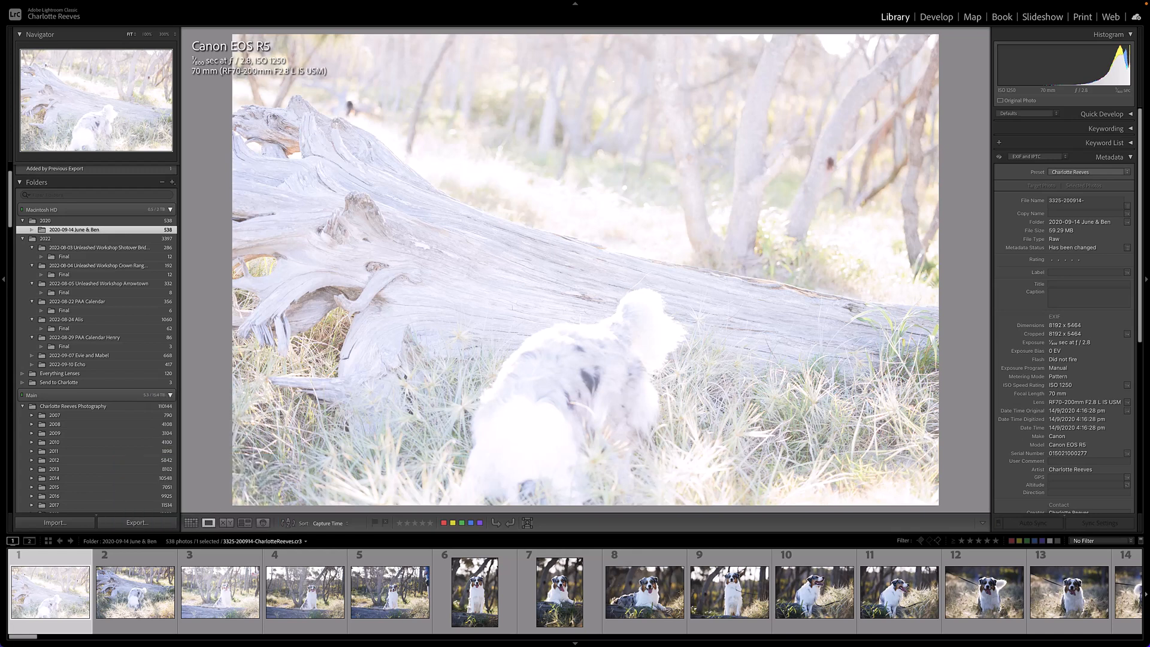
key("u")
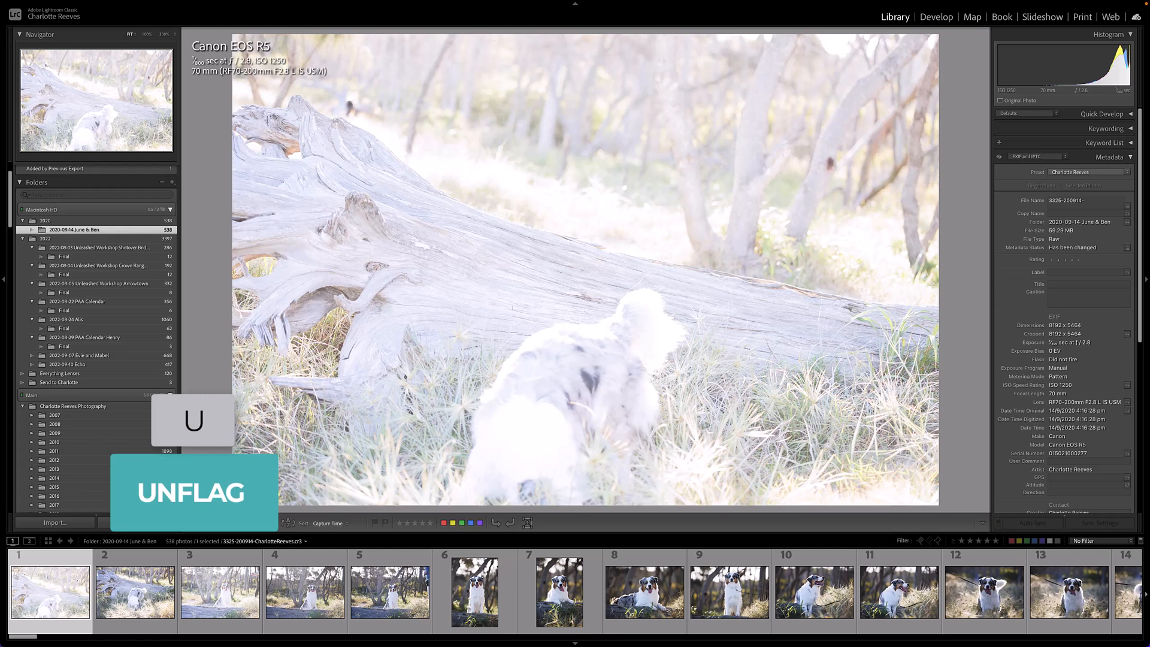
key("u")
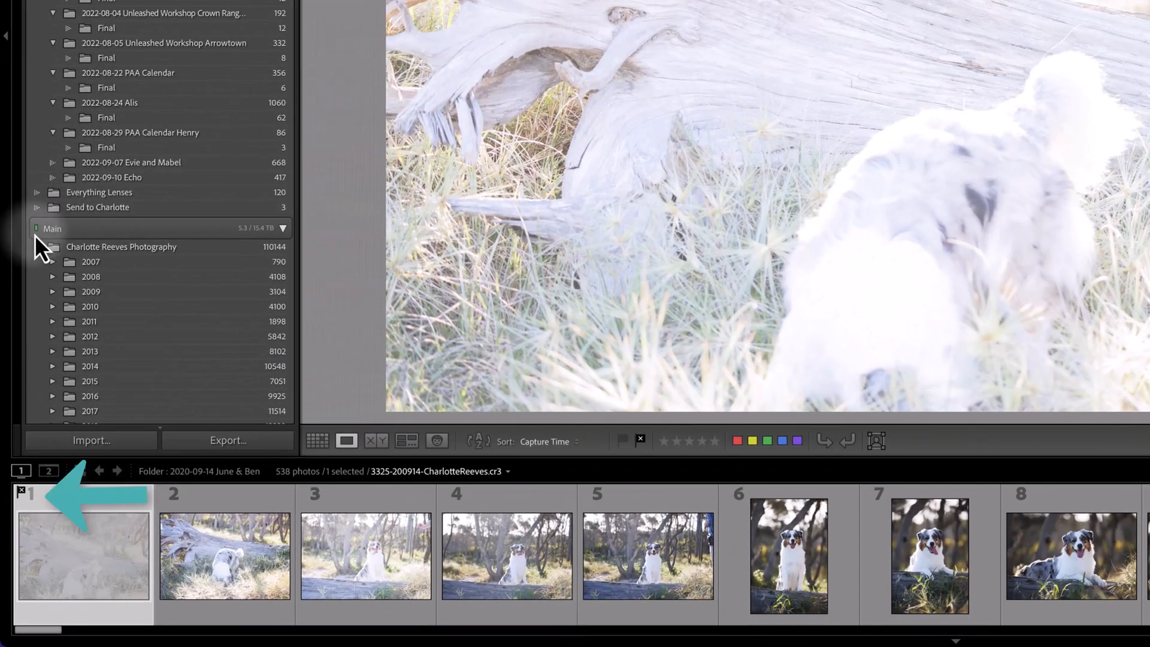
mouse_move(67, 564)
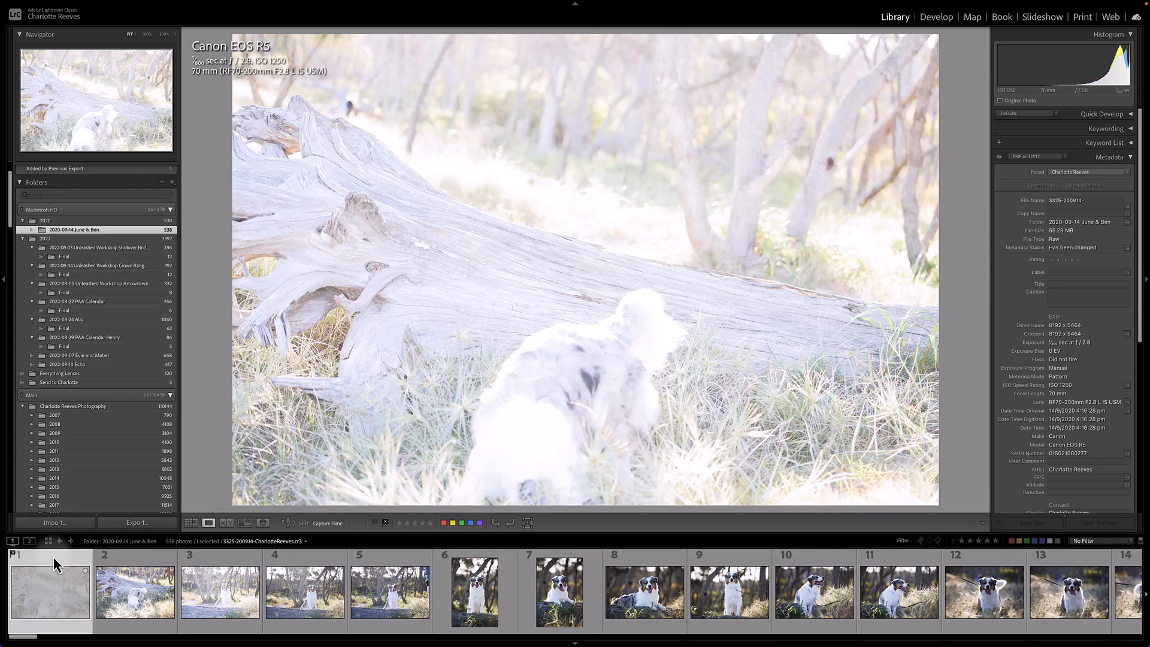
Reject the first weak frames and flag the log portrait and the dog lying on the log as picks
left_click(304, 591)
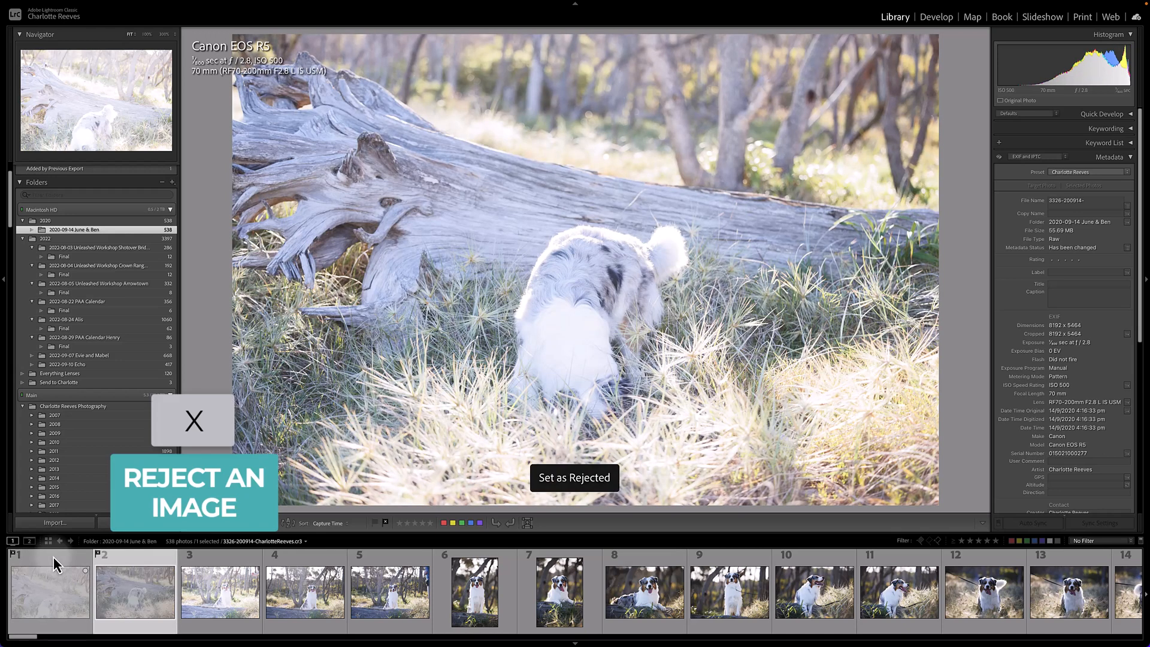
left_click(304, 591)
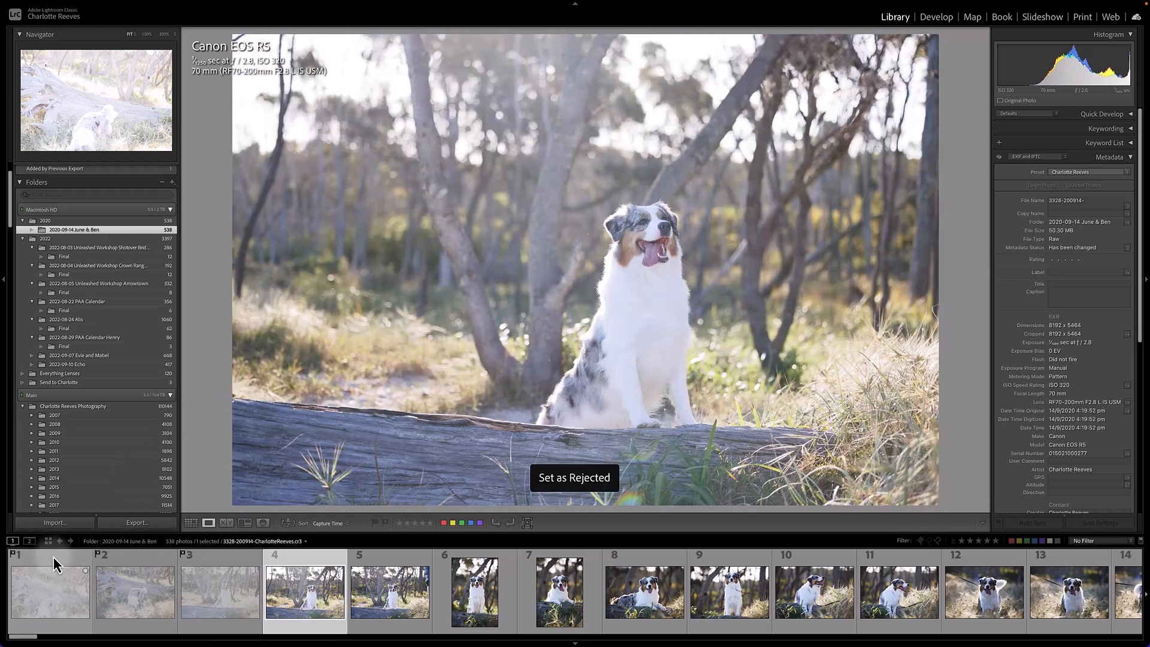
left_click(474, 590)
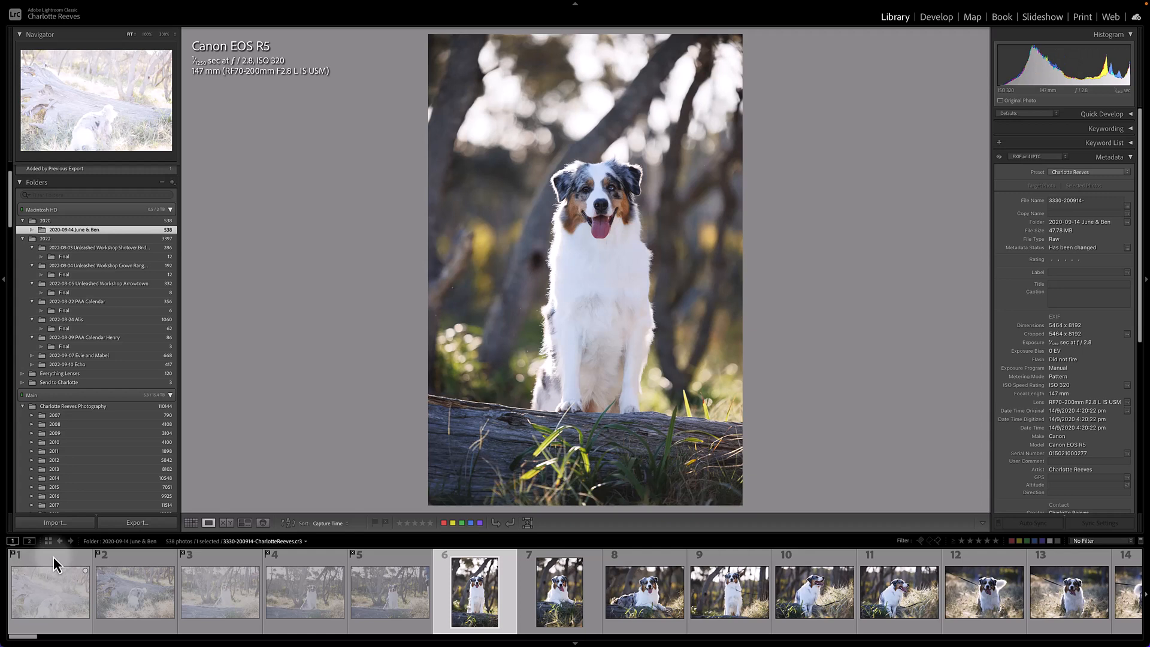
key("space")
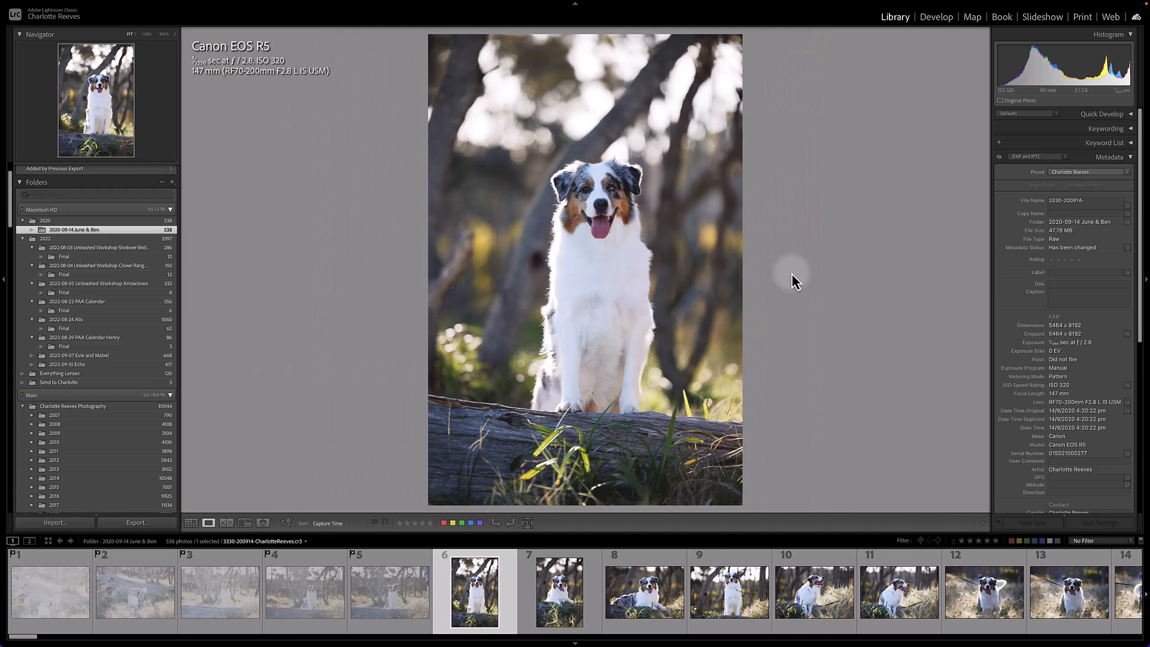
key("p")
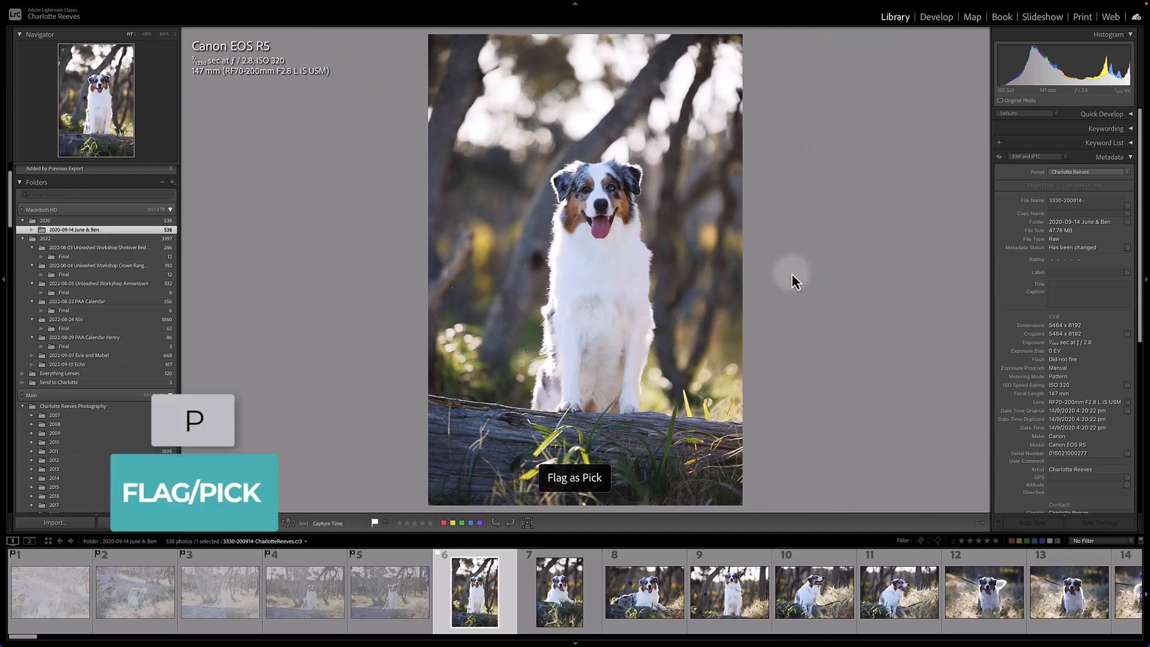
key("right")
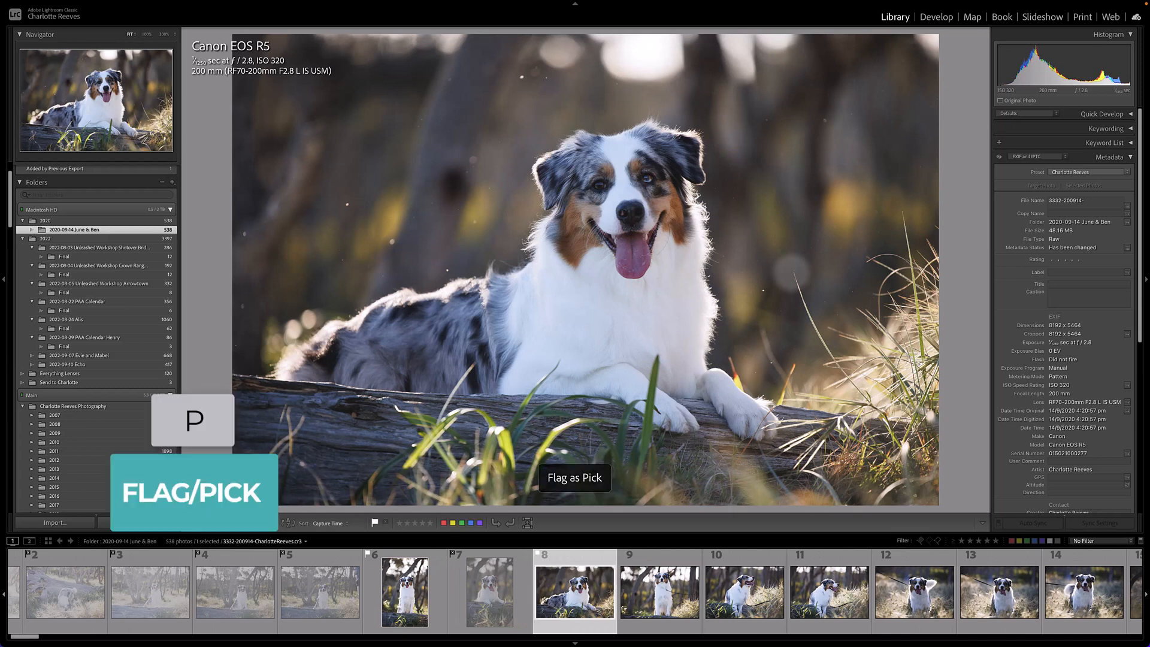
key("Right")
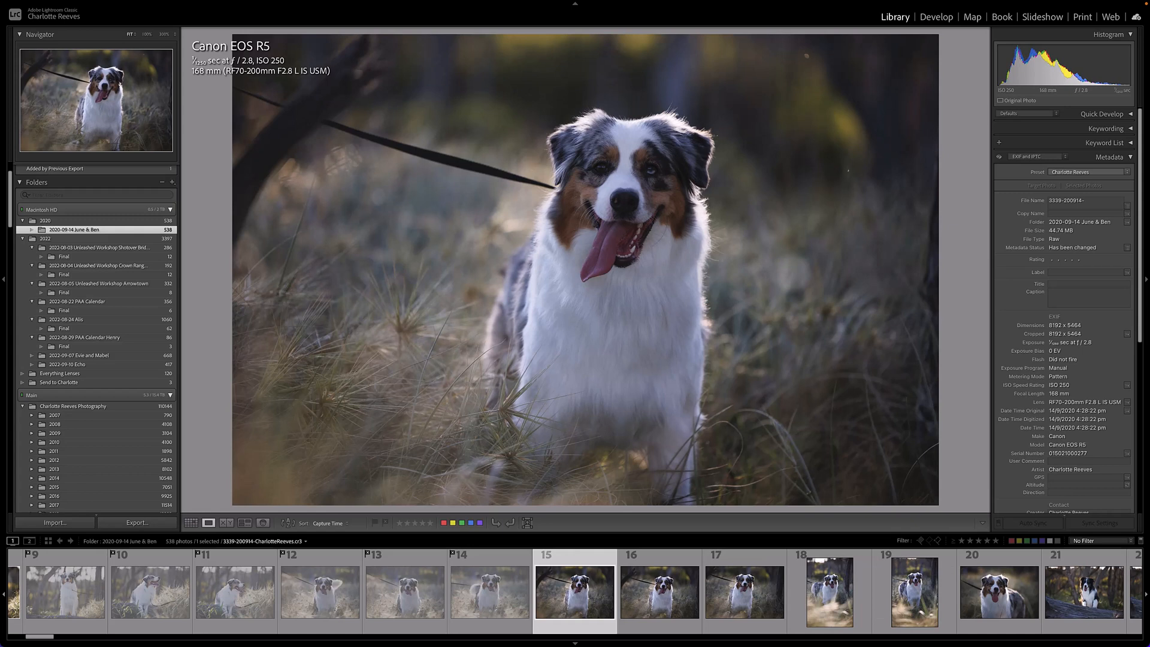
Zoom in to check focus on the dog's face, then flag that frame and move on
left_click(626, 183)
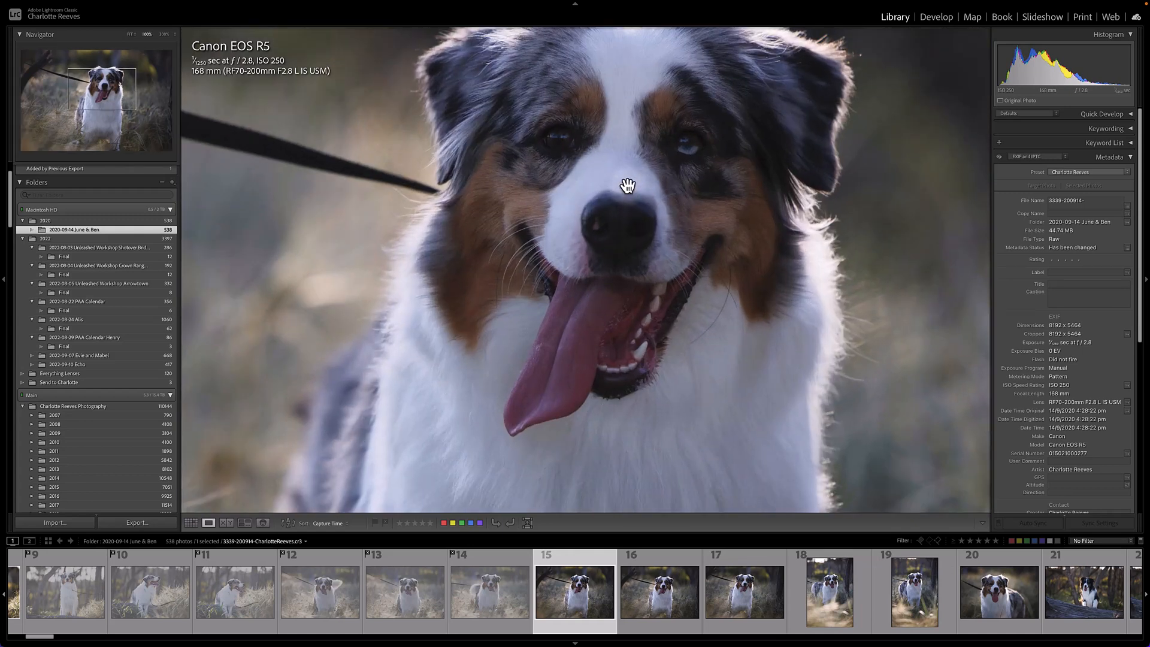
left_click(627, 184)
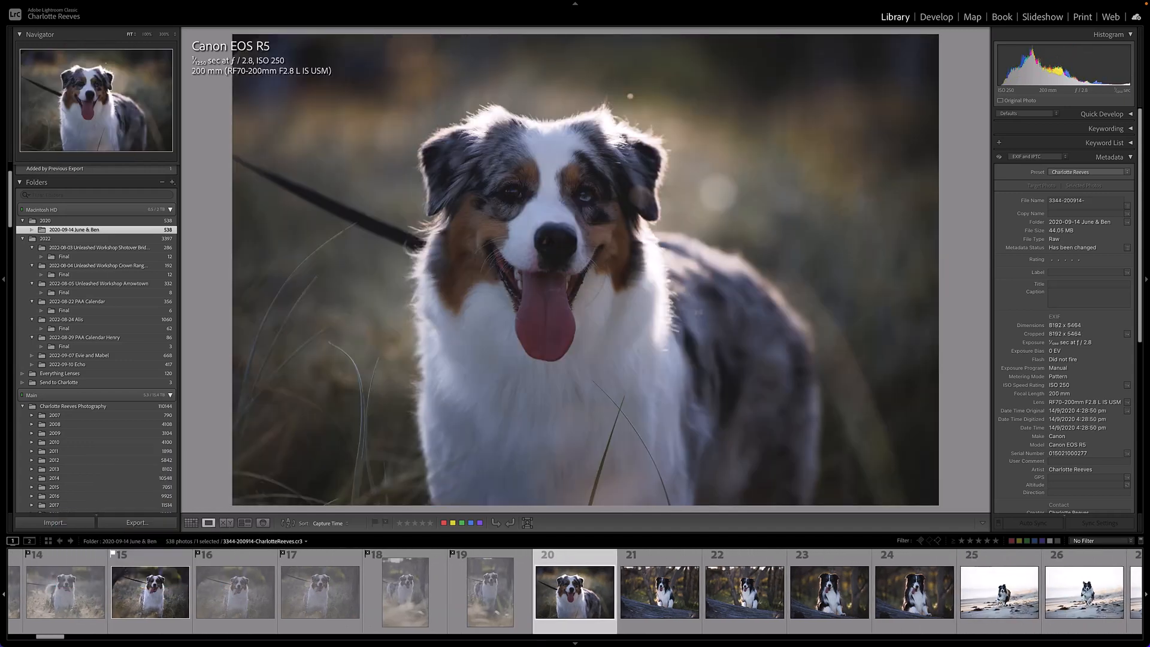
key("p")
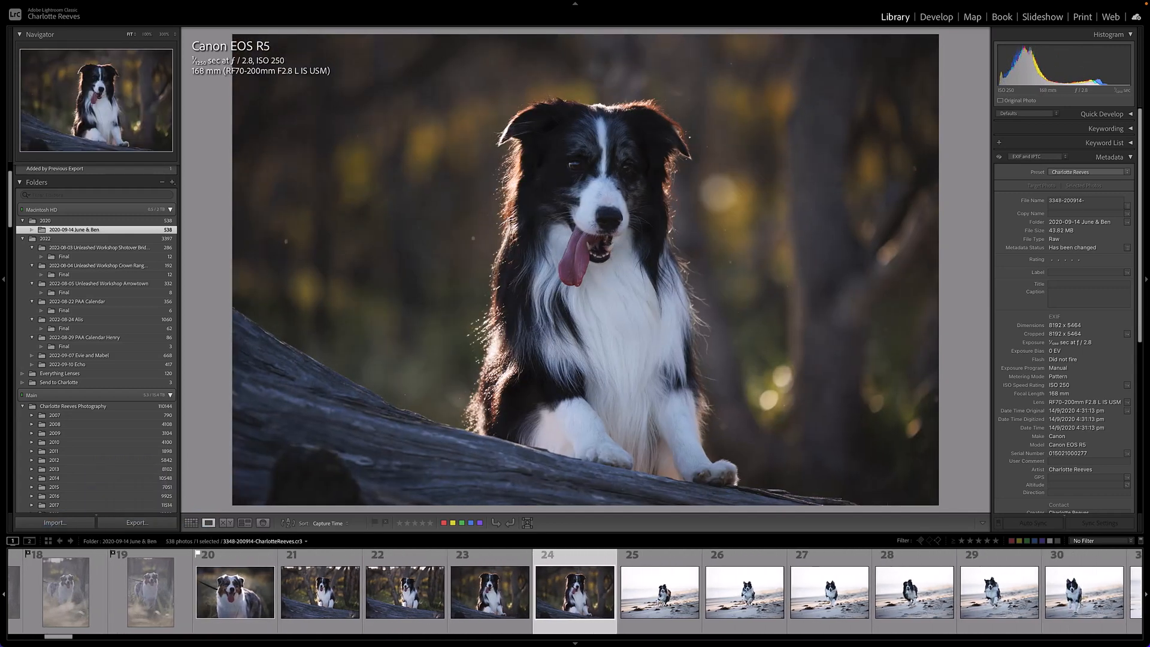
left_click(575, 590)
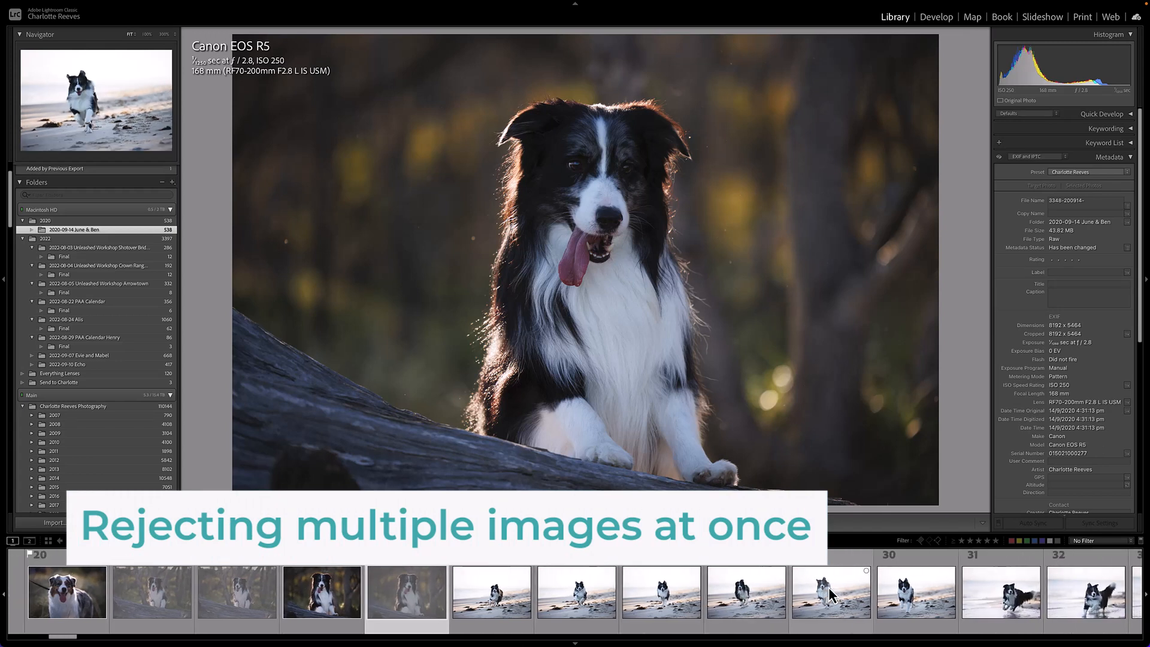
Select the run of beach running shots and confirm Auto Sync is on so the reject applies to all six
scroll("right", 3)
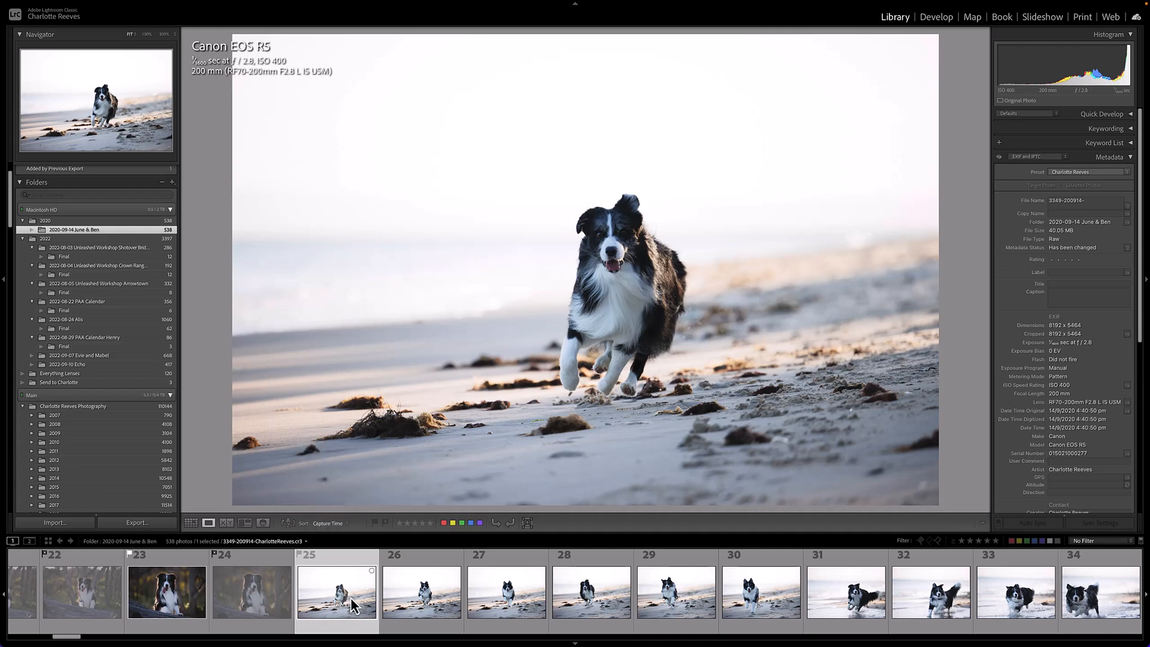
left_click(760, 590)
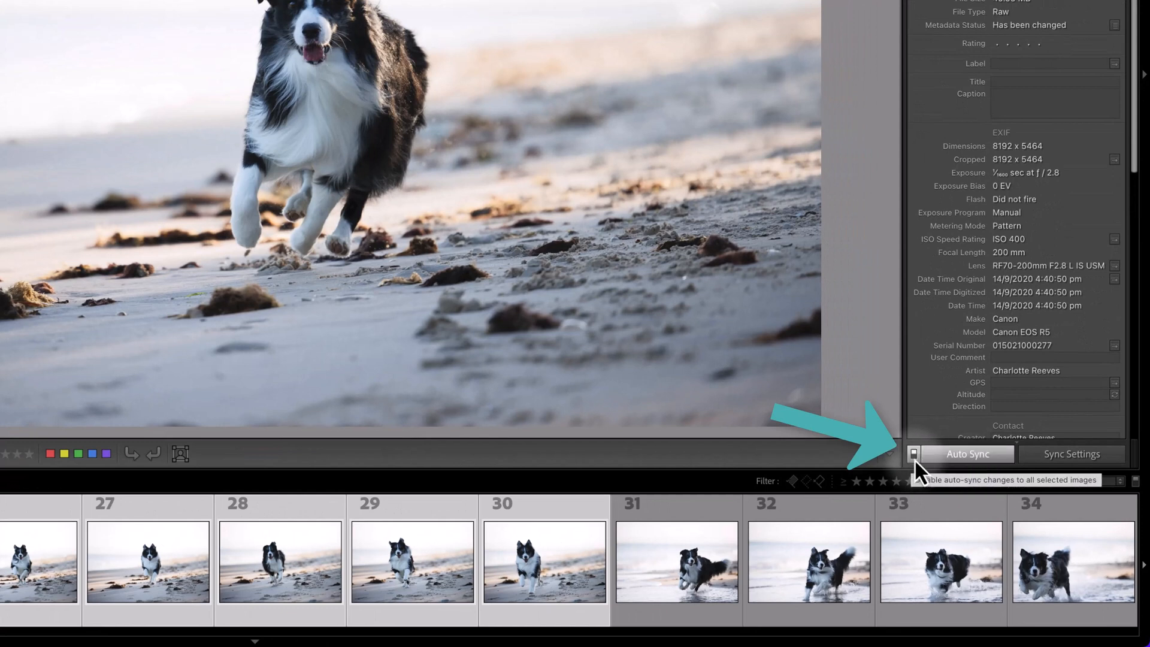
left_click(914, 454)
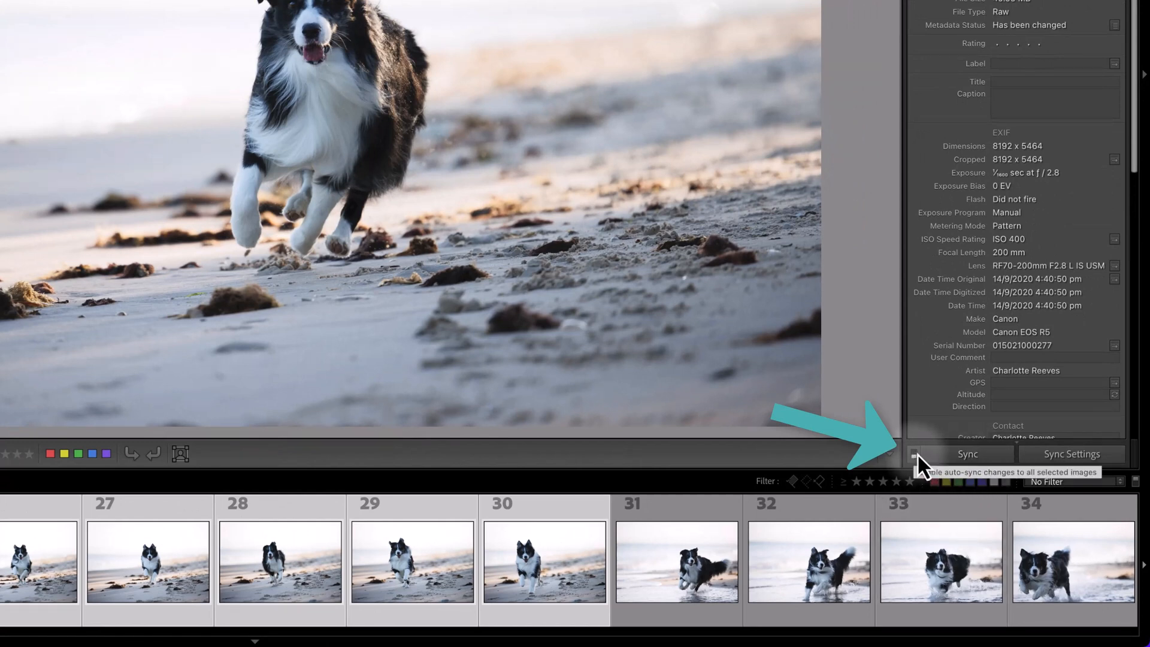
left_click(914, 454)
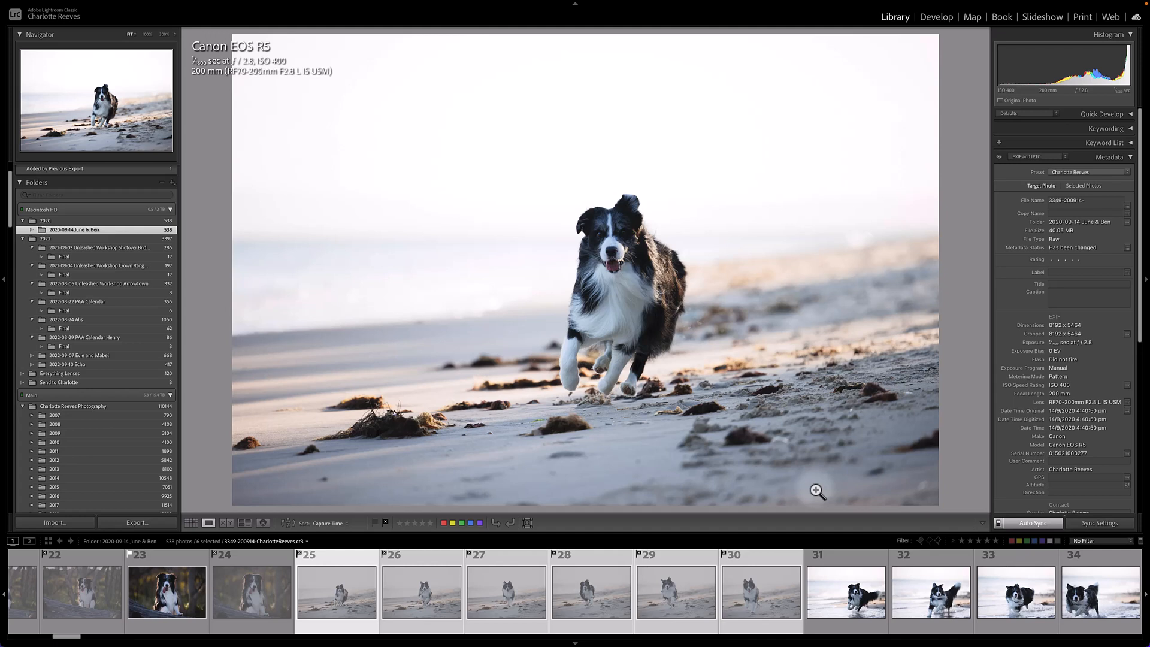
mouse_move(436, 554)
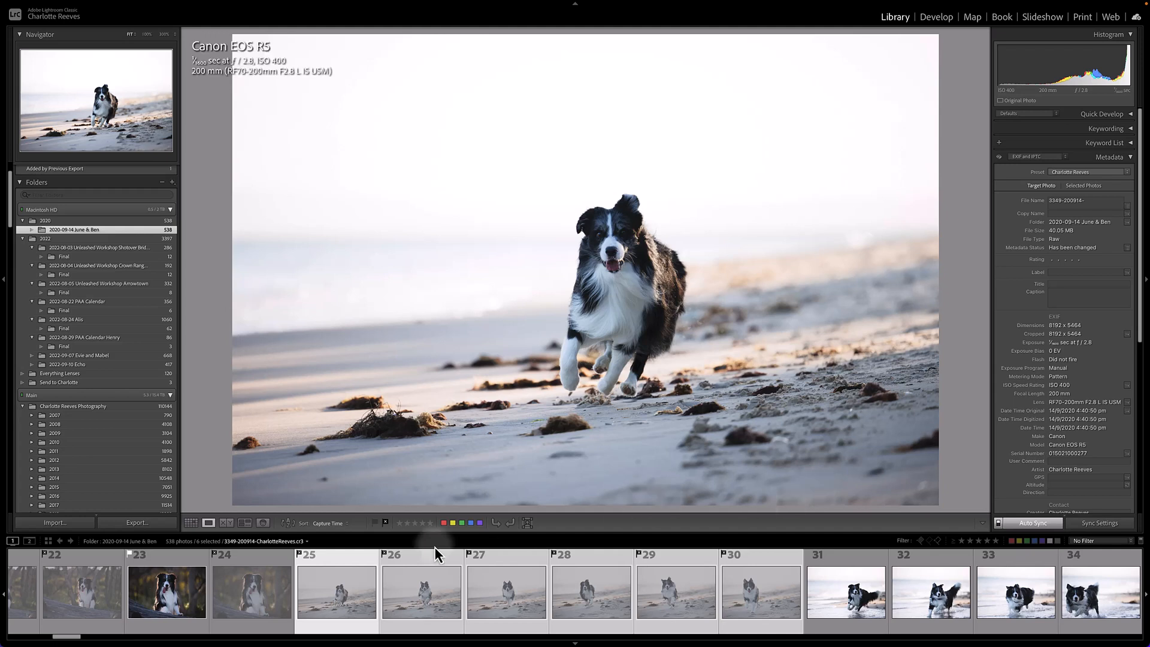
mouse_move(76, 642)
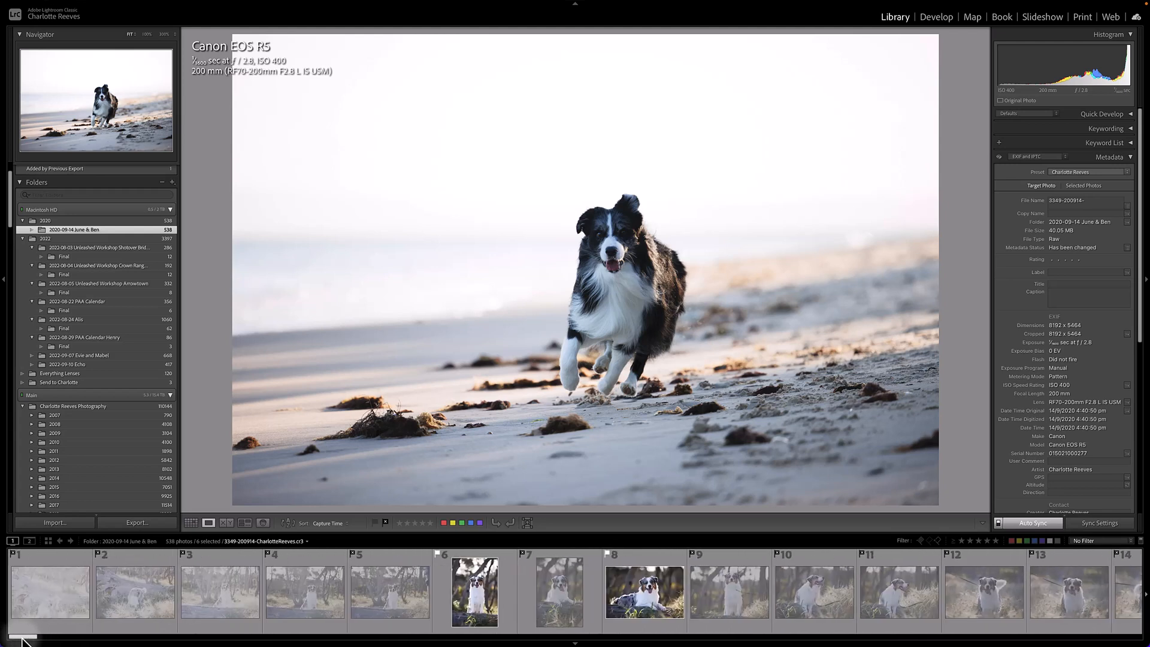
Set the filmstrip filter preset to Flagged so only the five picks show
scroll("right", 3)
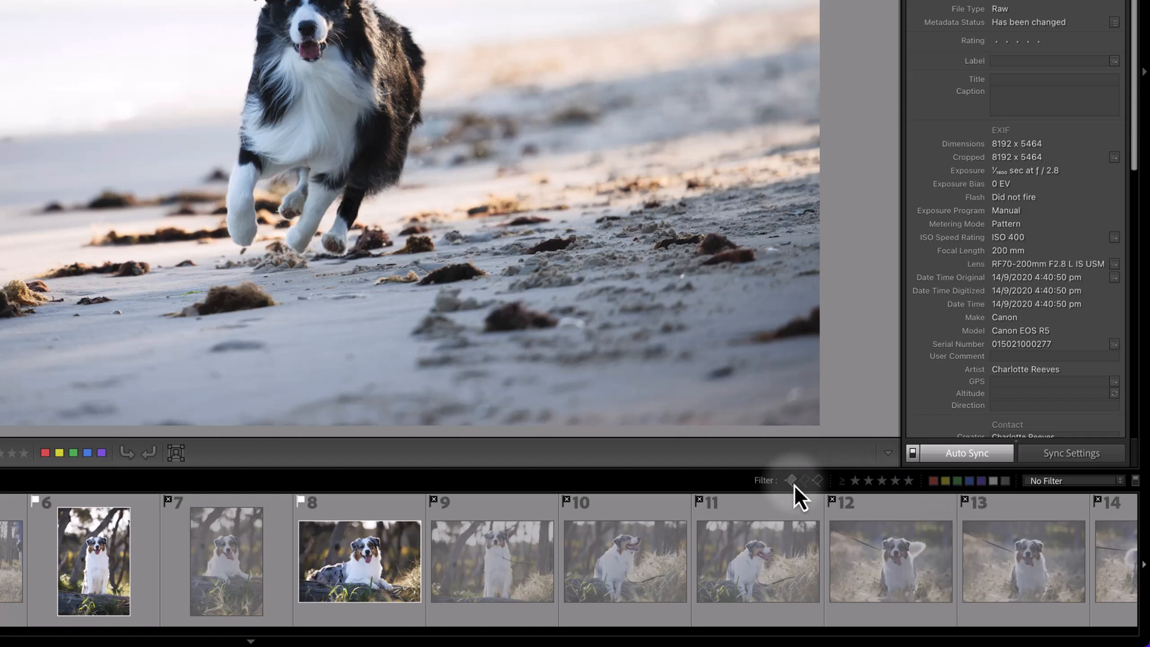
mouse_move(1064, 495)
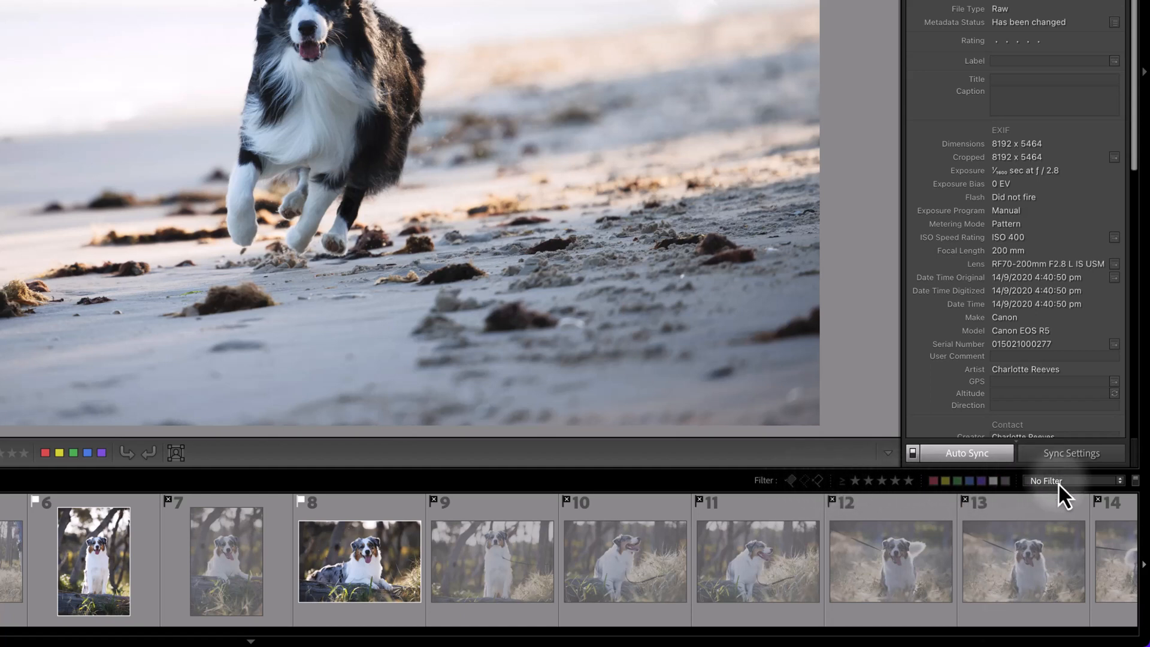
left_click(1073, 480)
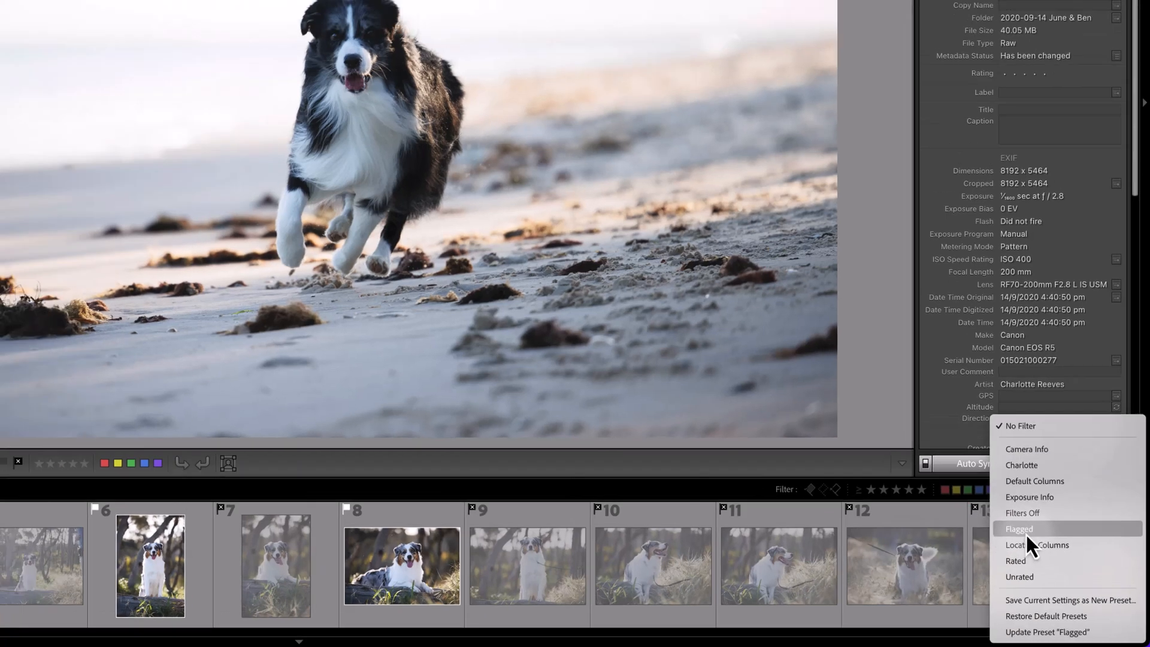
left_click(1018, 528)
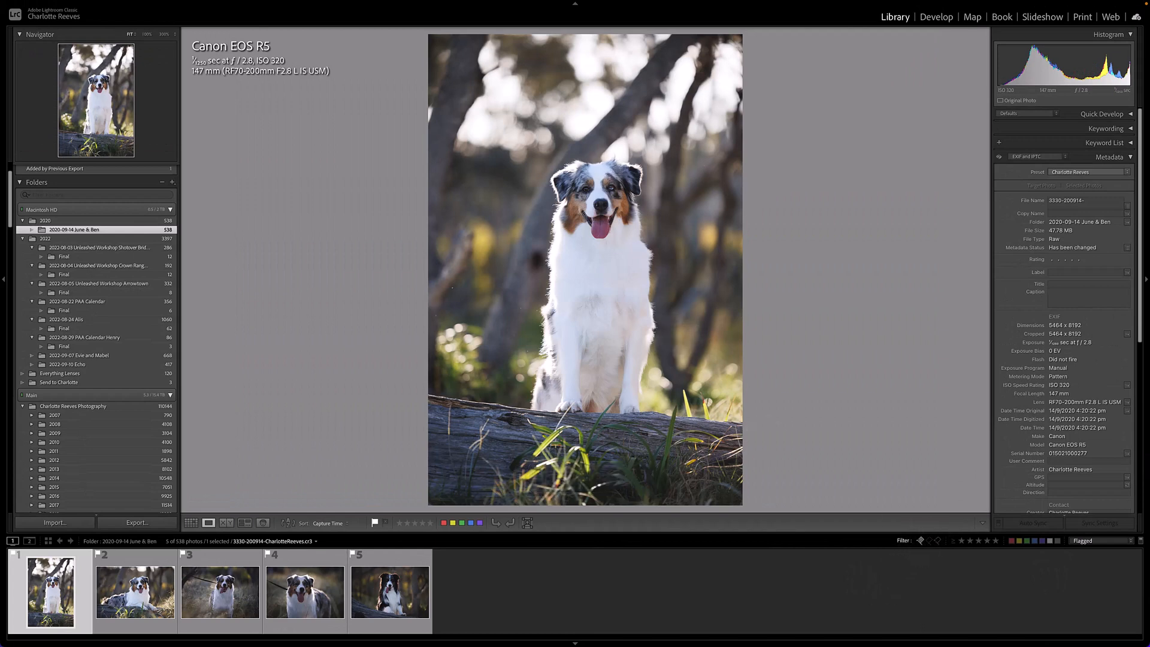
mouse_move(620, 406)
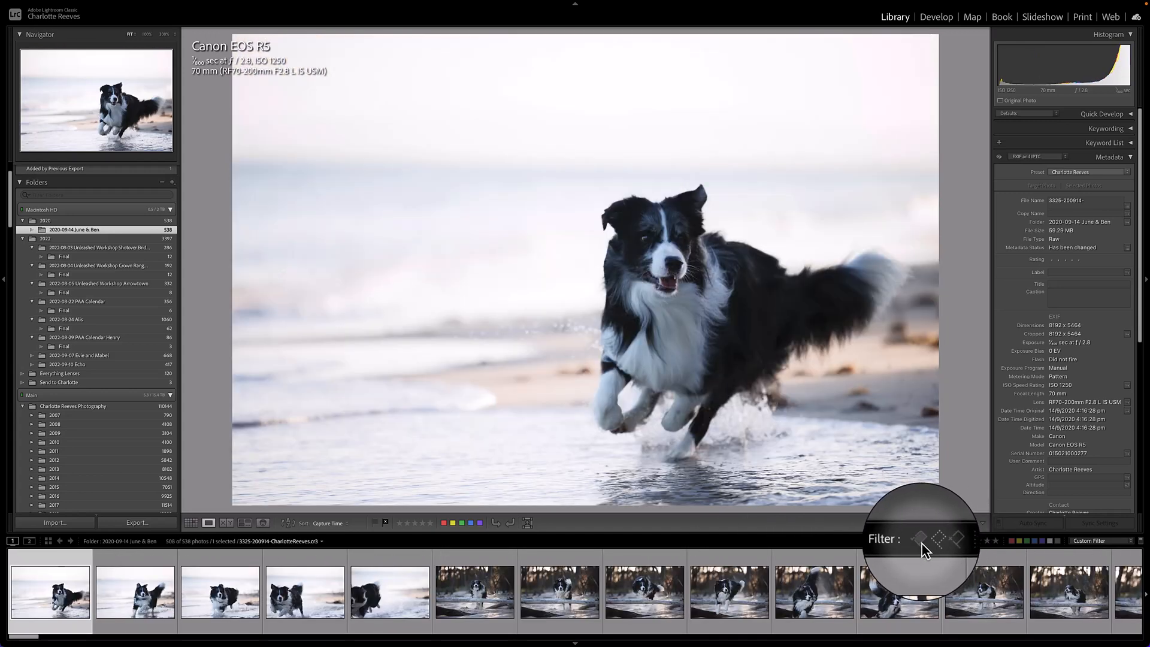
With the Flagged filter on, unflag the border collie on the log, leaving four picks
left_click(922, 540)
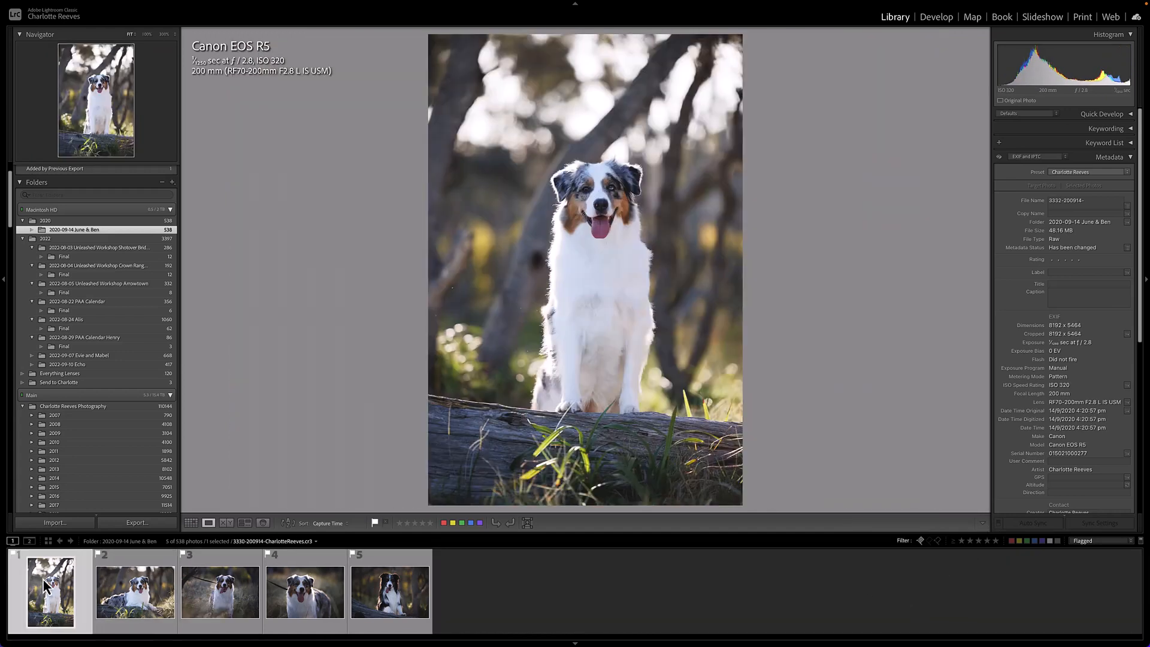
left_click(390, 591)
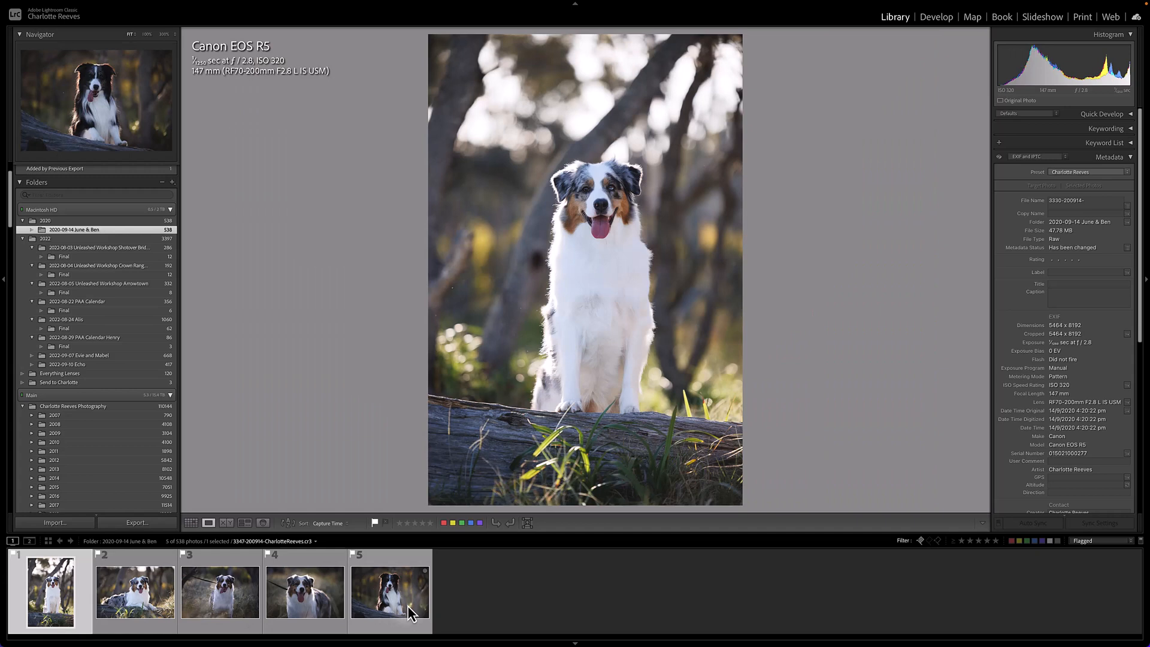
left_click(390, 591)
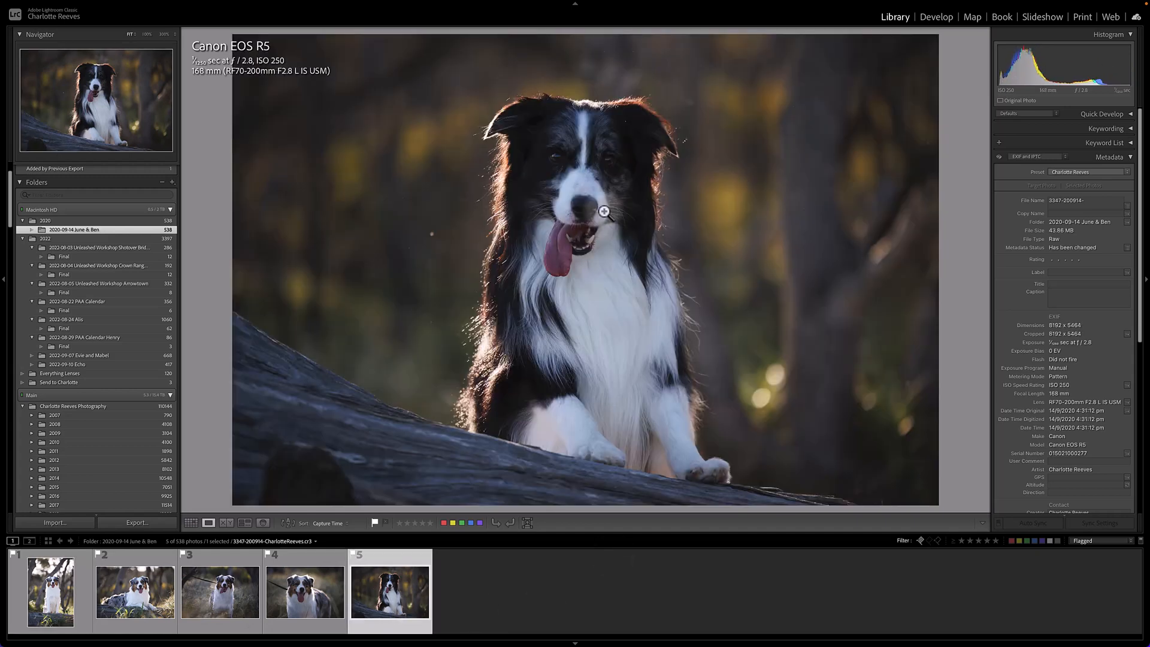
mouse_move(793, 315)
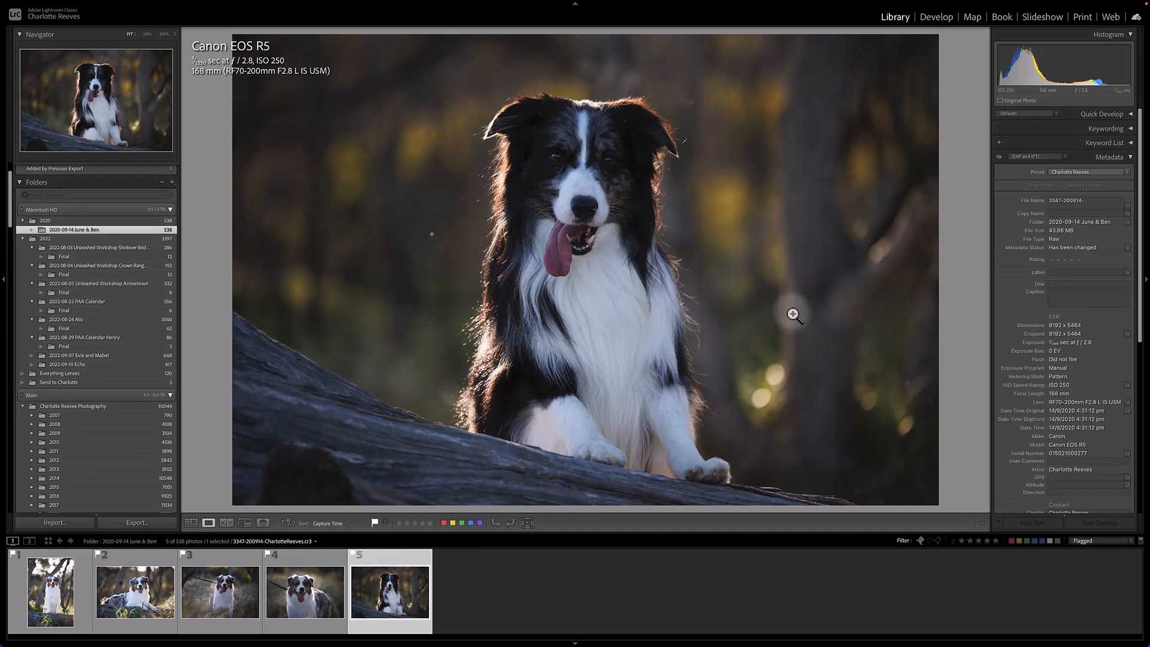
key("u")
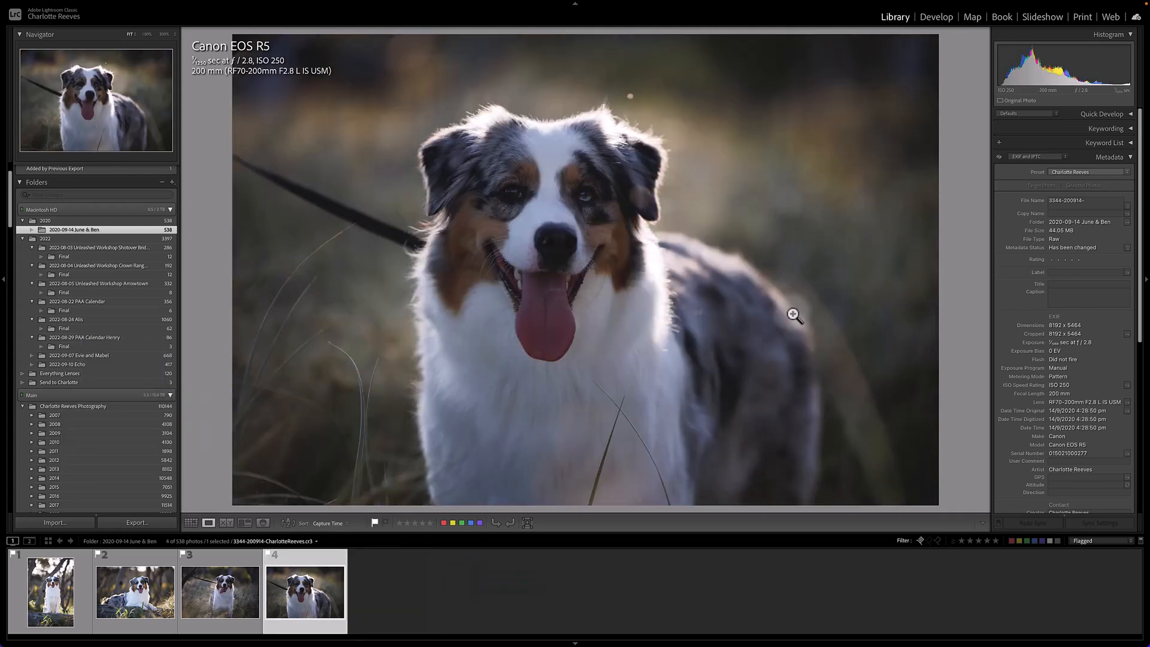
left_click(51, 590)
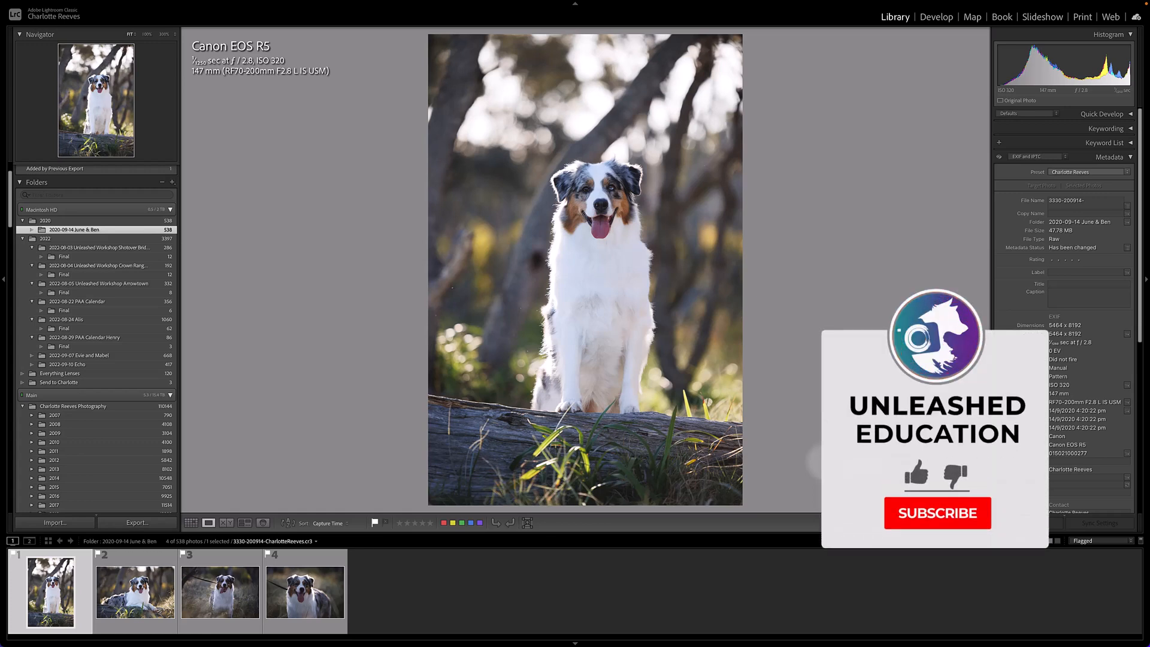
left_click(937, 512)
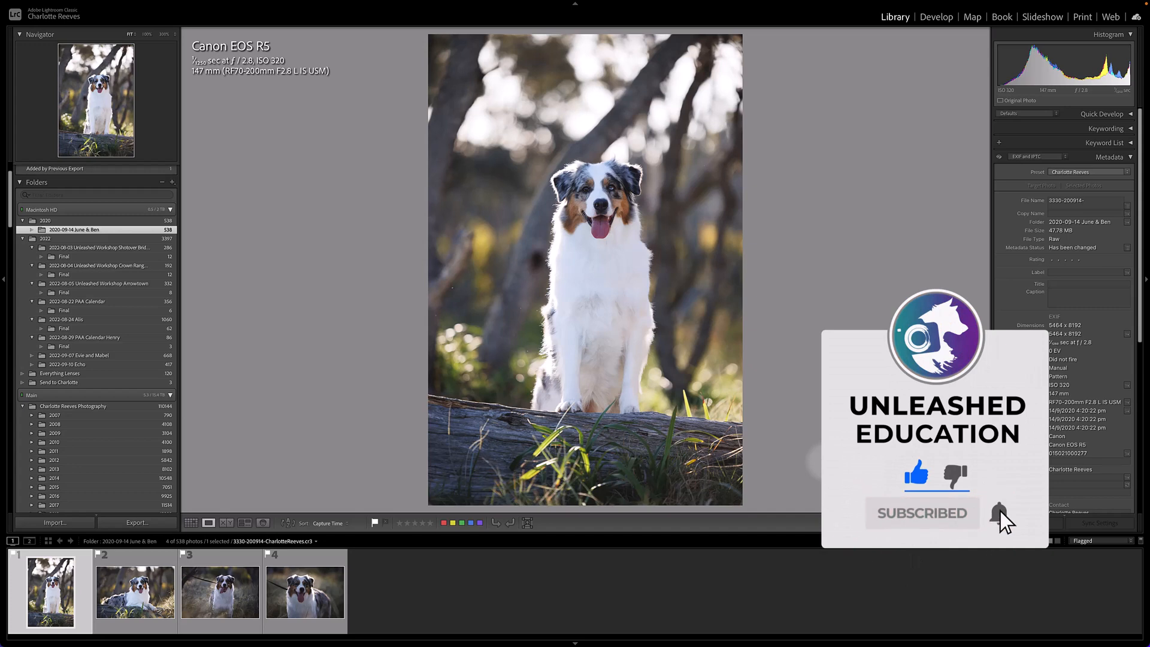